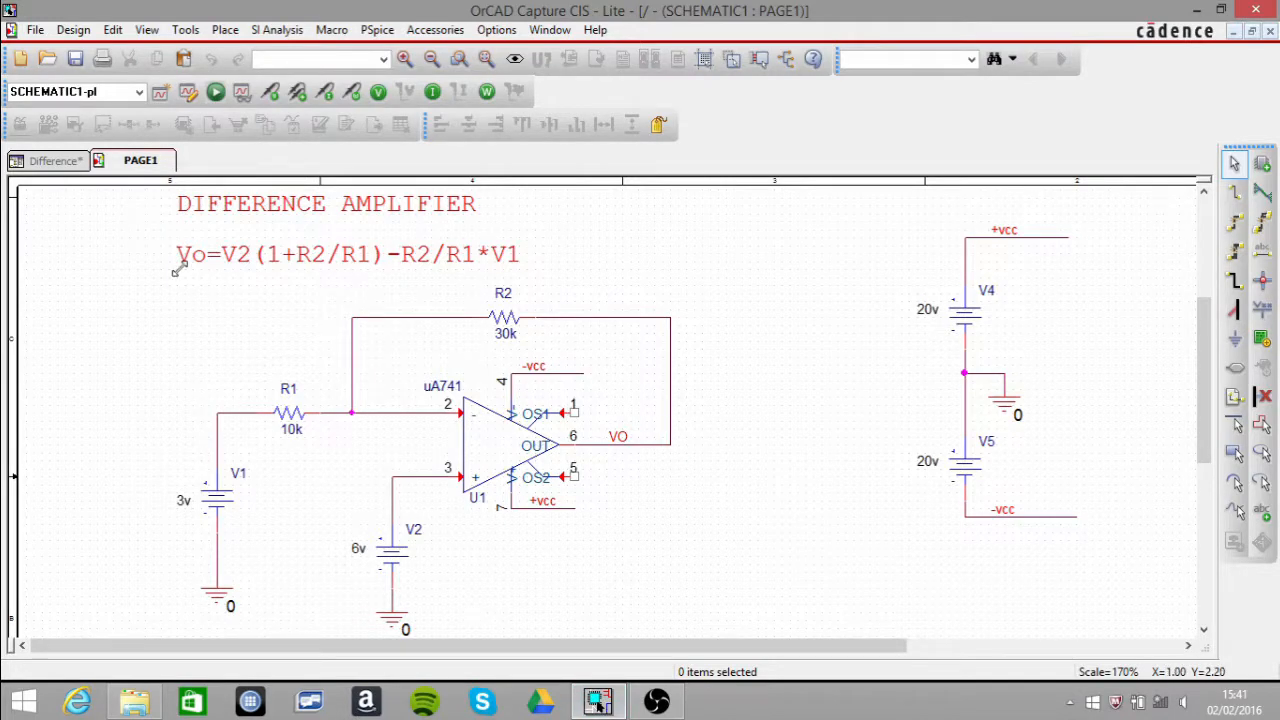
{"action": "mouse_move", "coordinate": [440, 424]}
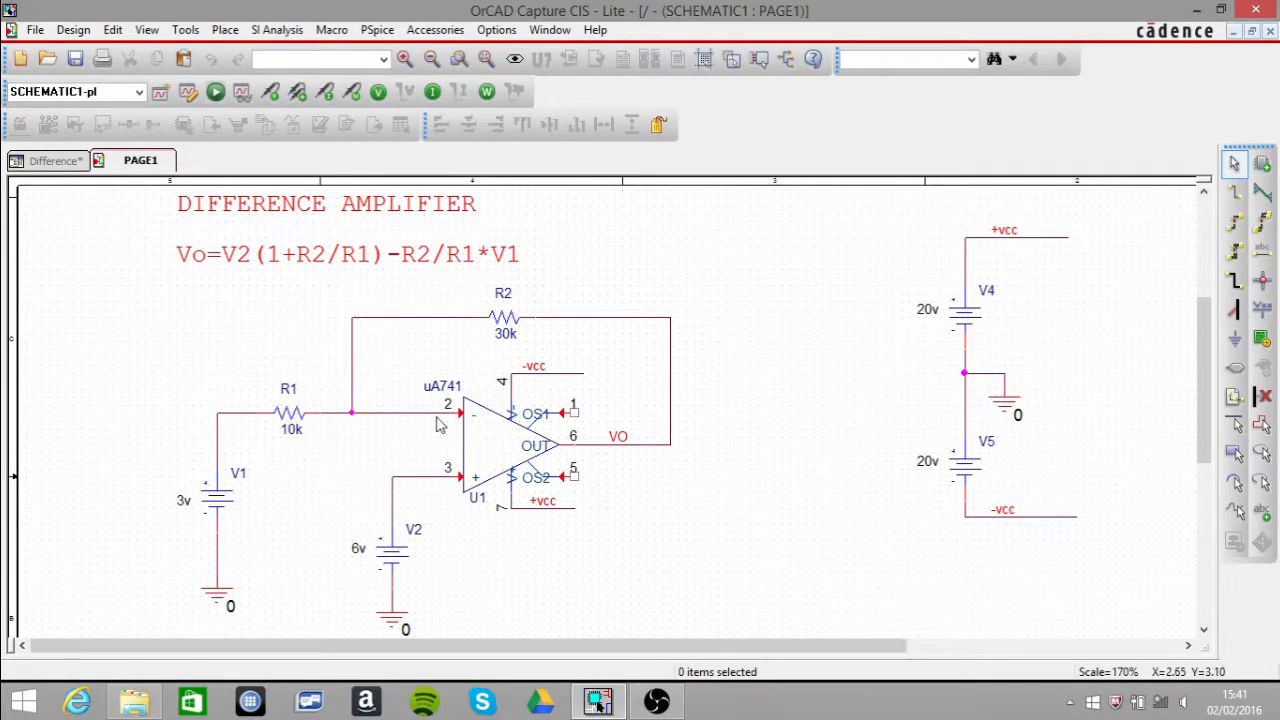
{"action": "mouse_move", "coordinate": [230, 264]}
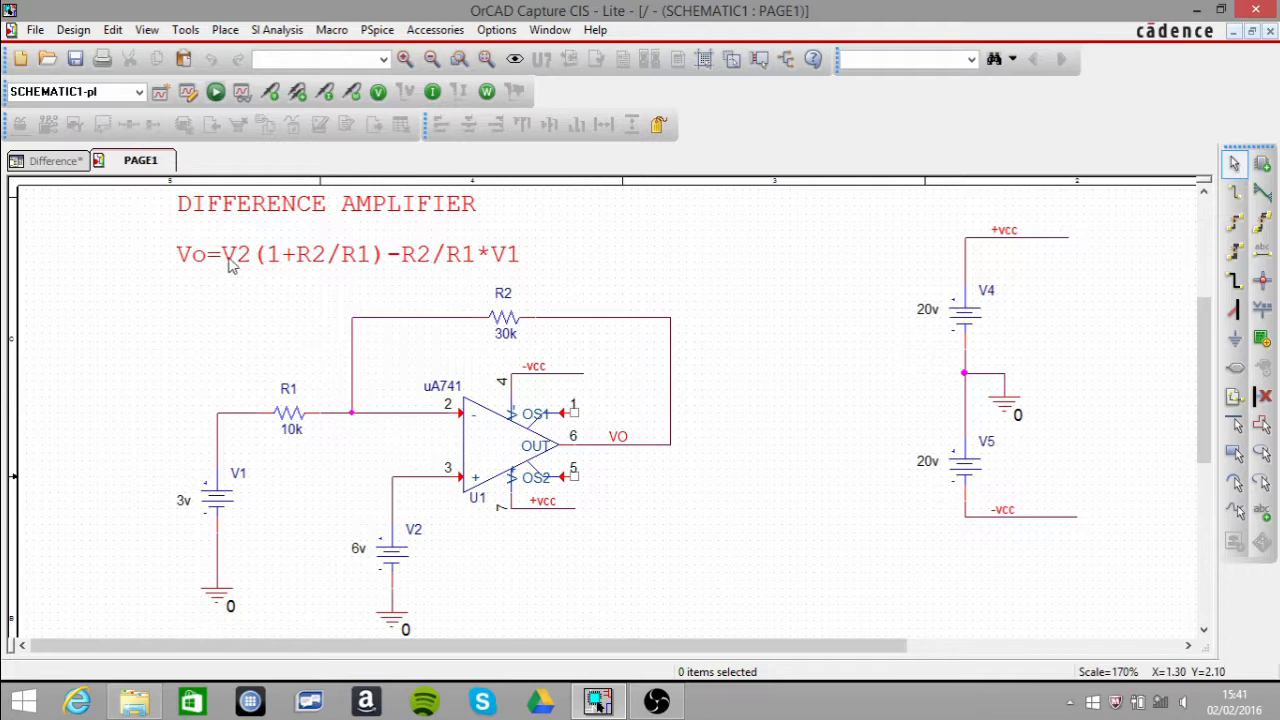
{"action": "mouse_move", "coordinate": [212, 272]}
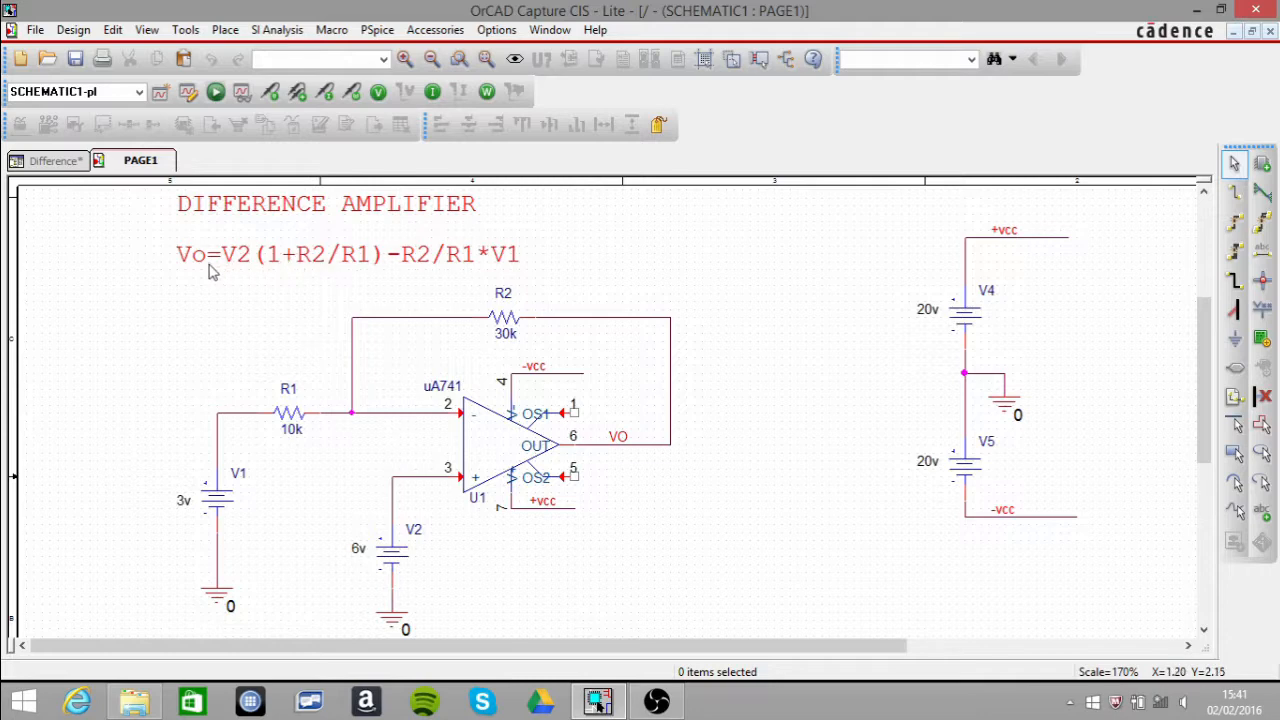
{"action": "mouse_move", "coordinate": [372, 532]}
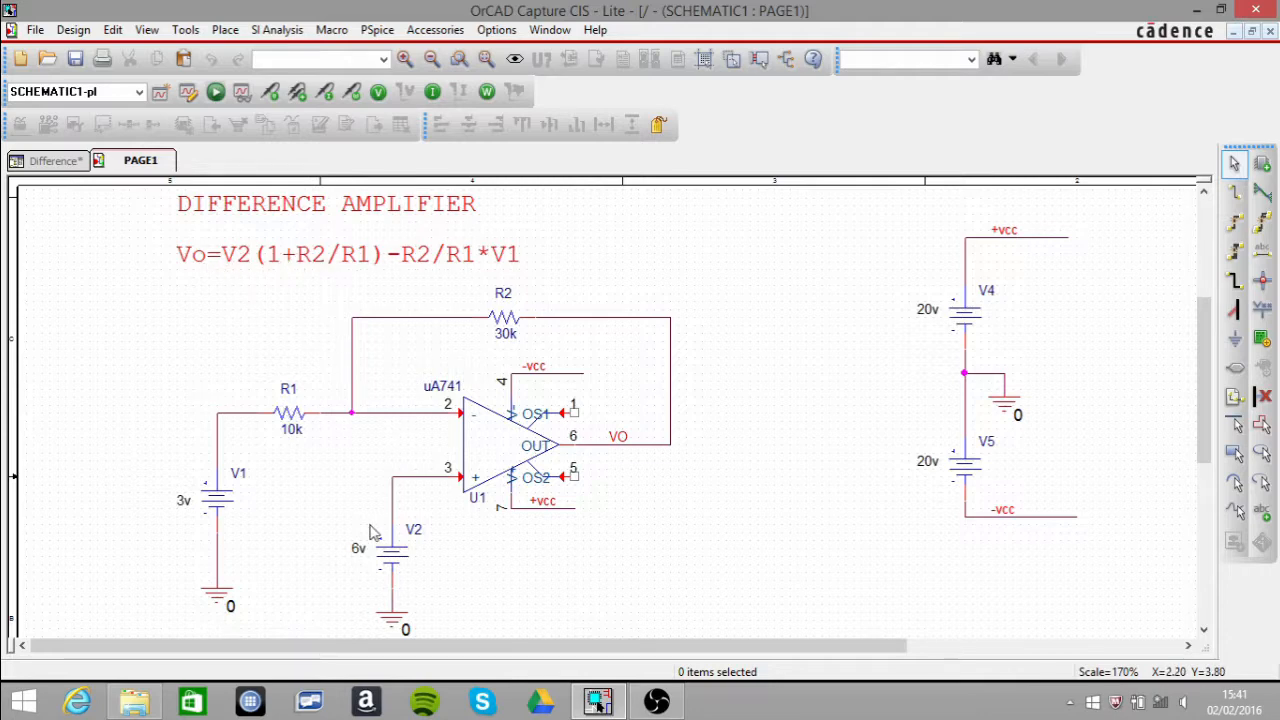
{"action": "mouse_move", "coordinate": [420, 540]}
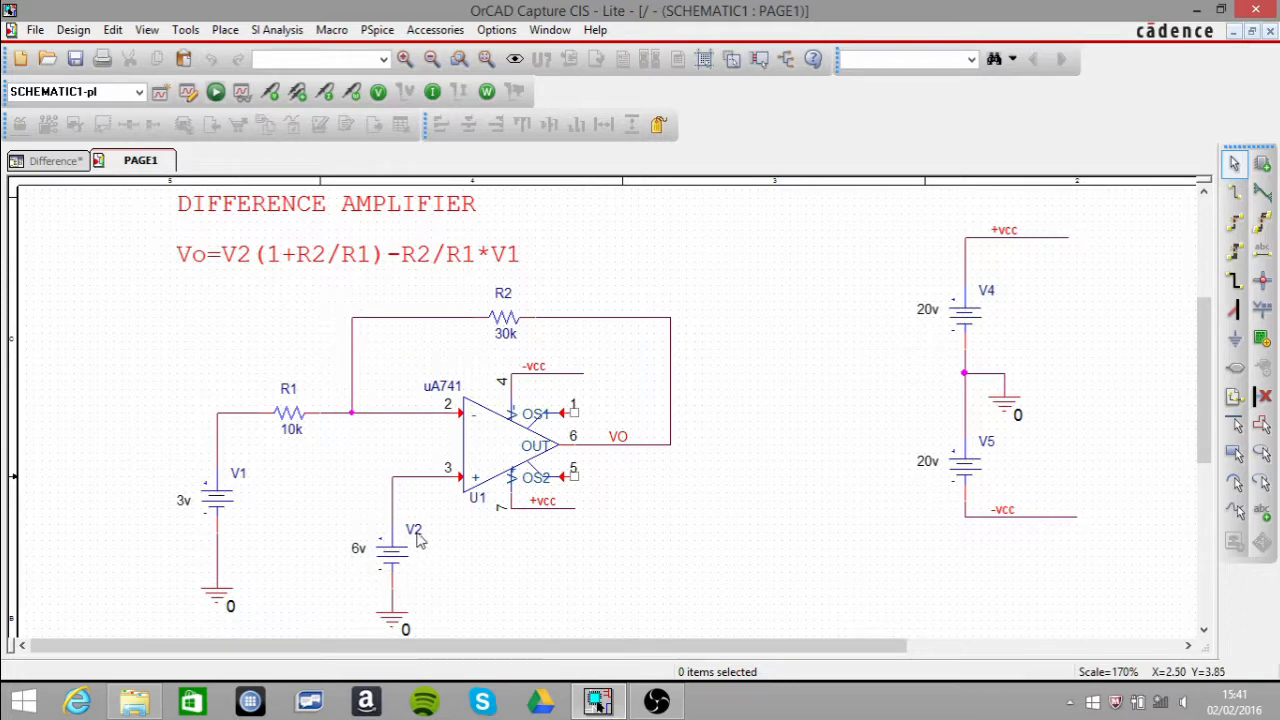
{"action": "mouse_move", "coordinate": [476, 488]}
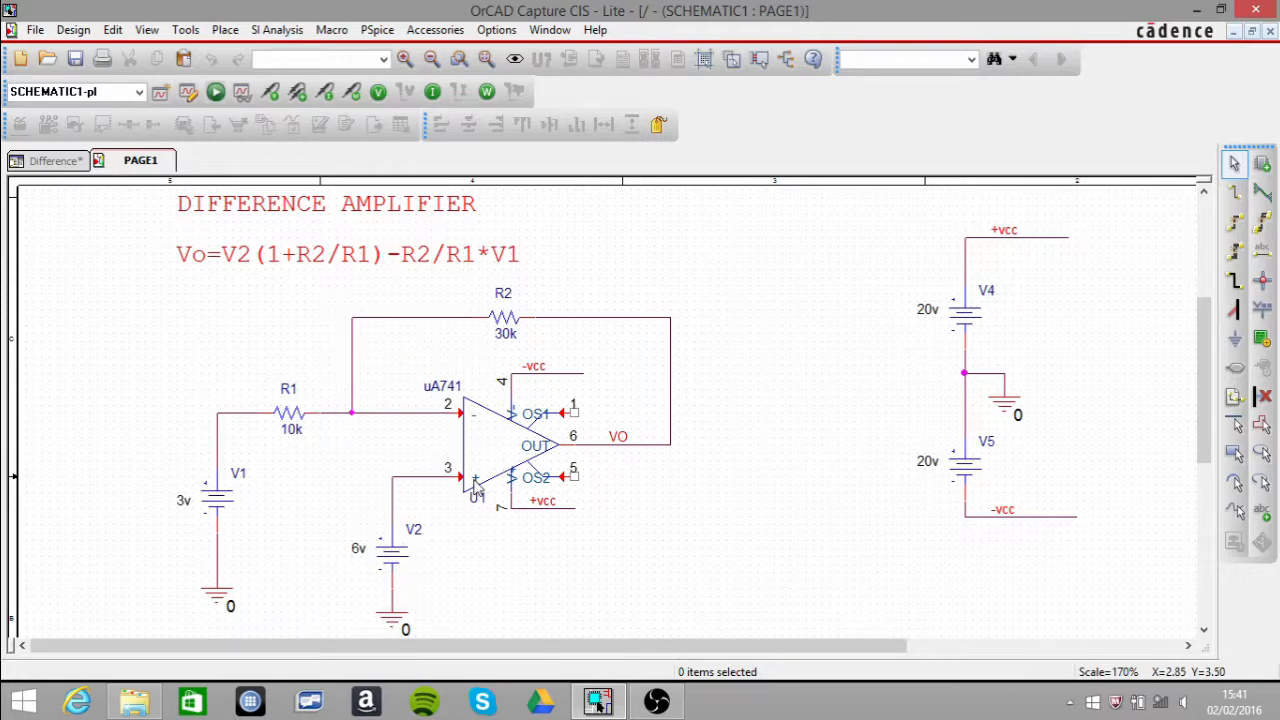
{"action": "mouse_move", "coordinate": [480, 490]}
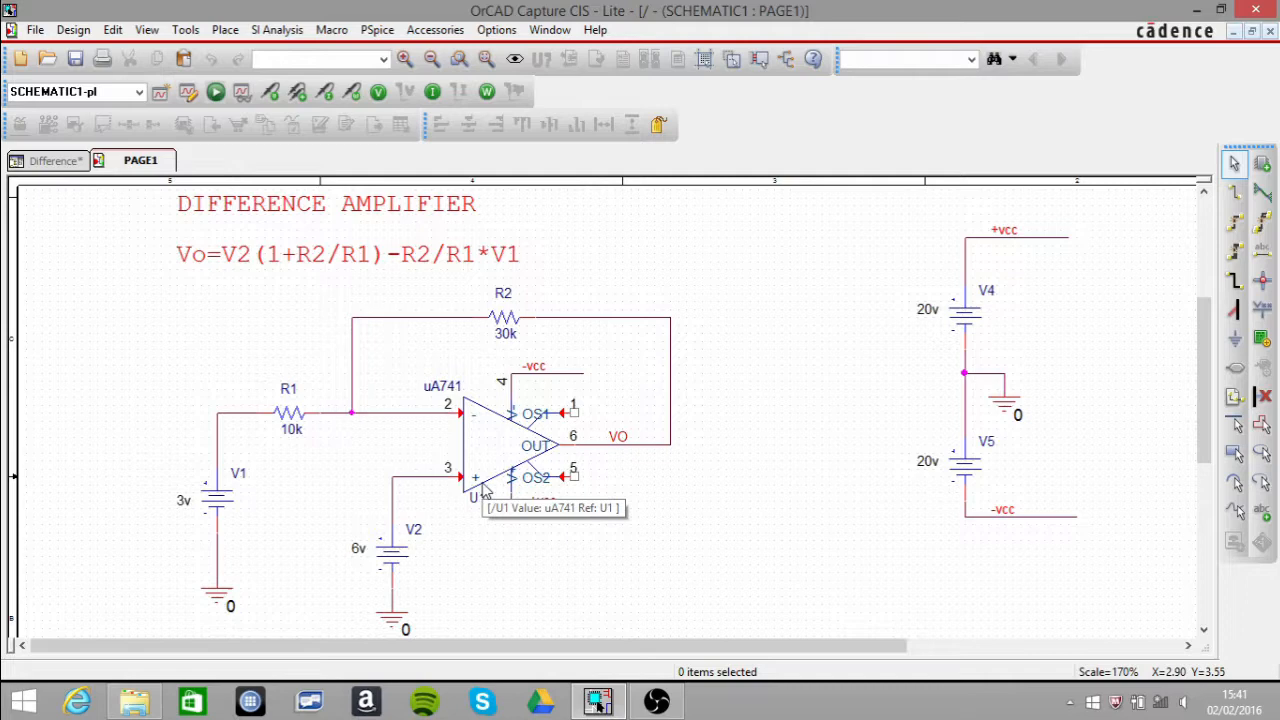
{"action": "mouse_move", "coordinate": [480, 470]}
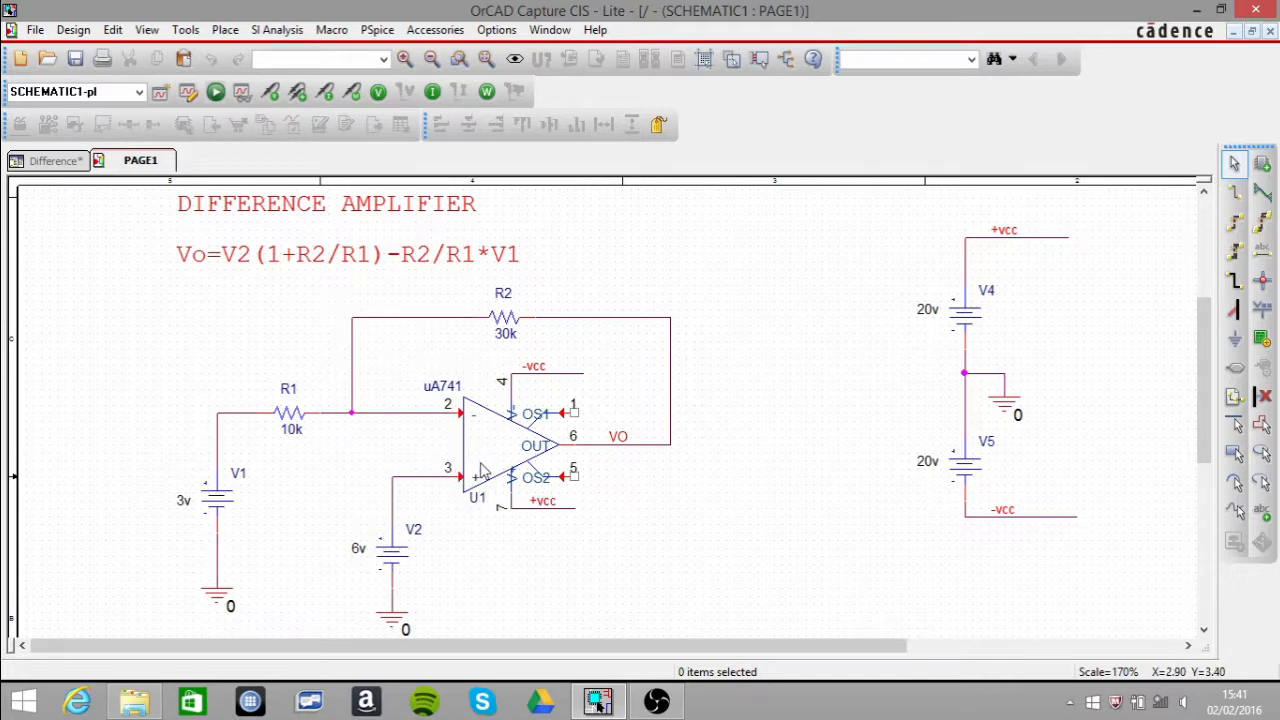
{"action": "mouse_move", "coordinate": [480, 440]}
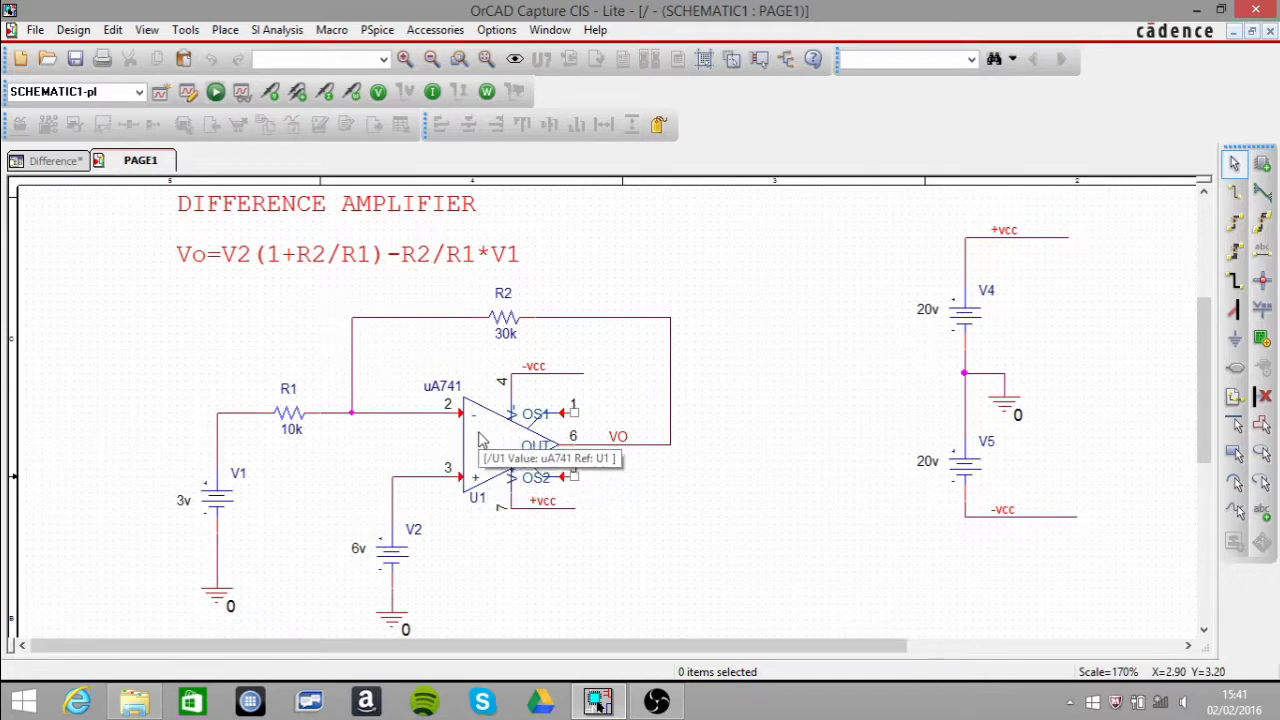
{"action": "mouse_move", "coordinate": [352, 264]}
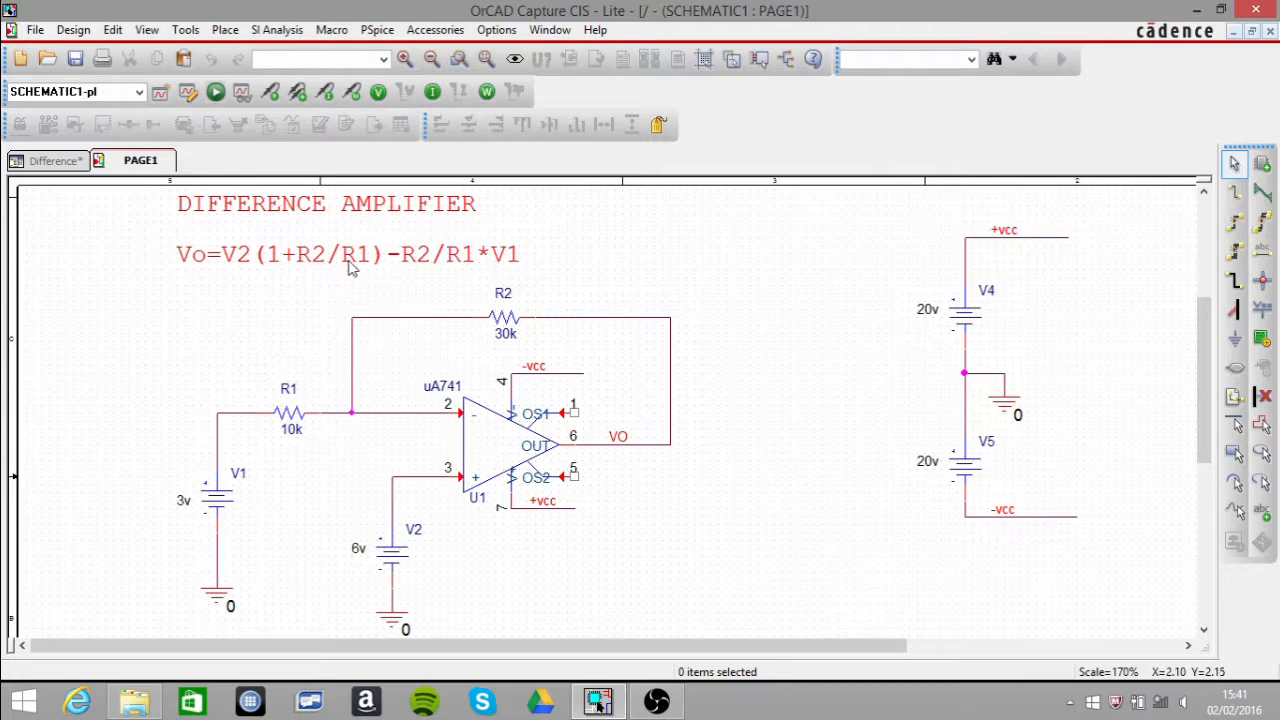
{"action": "mouse_move", "coordinate": [512, 338]}
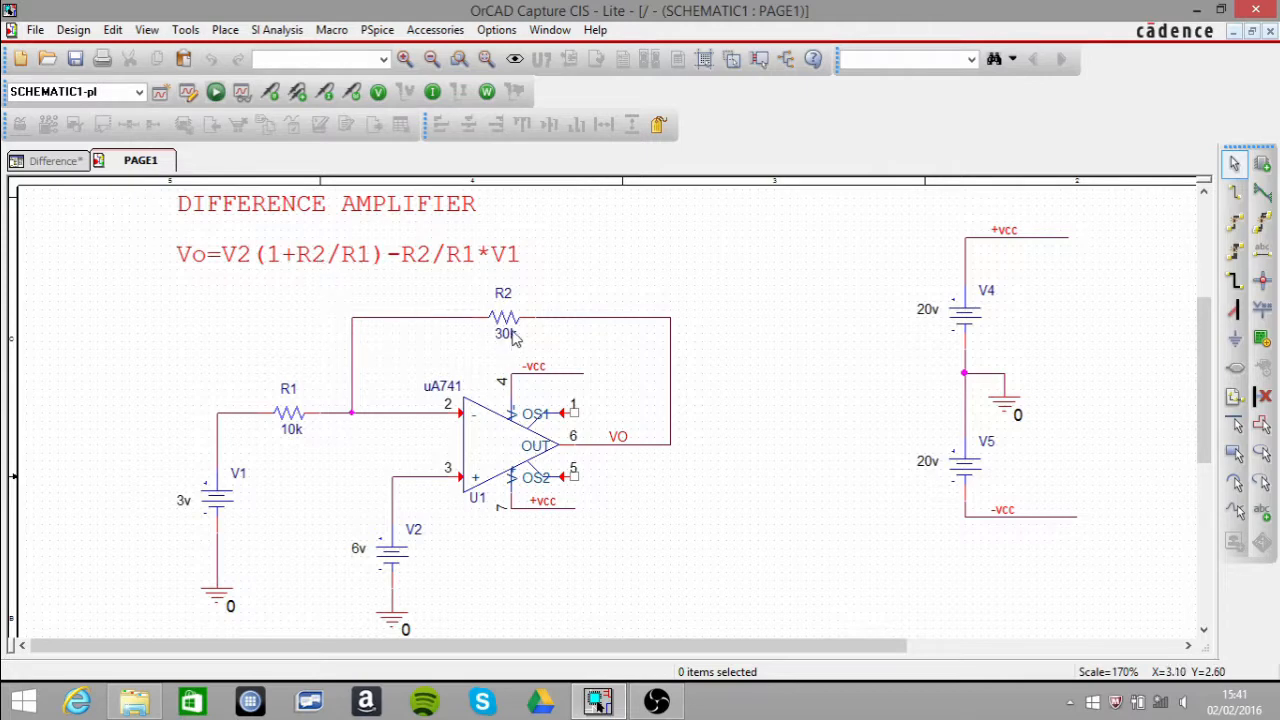
{"action": "mouse_move", "coordinate": [490, 392]}
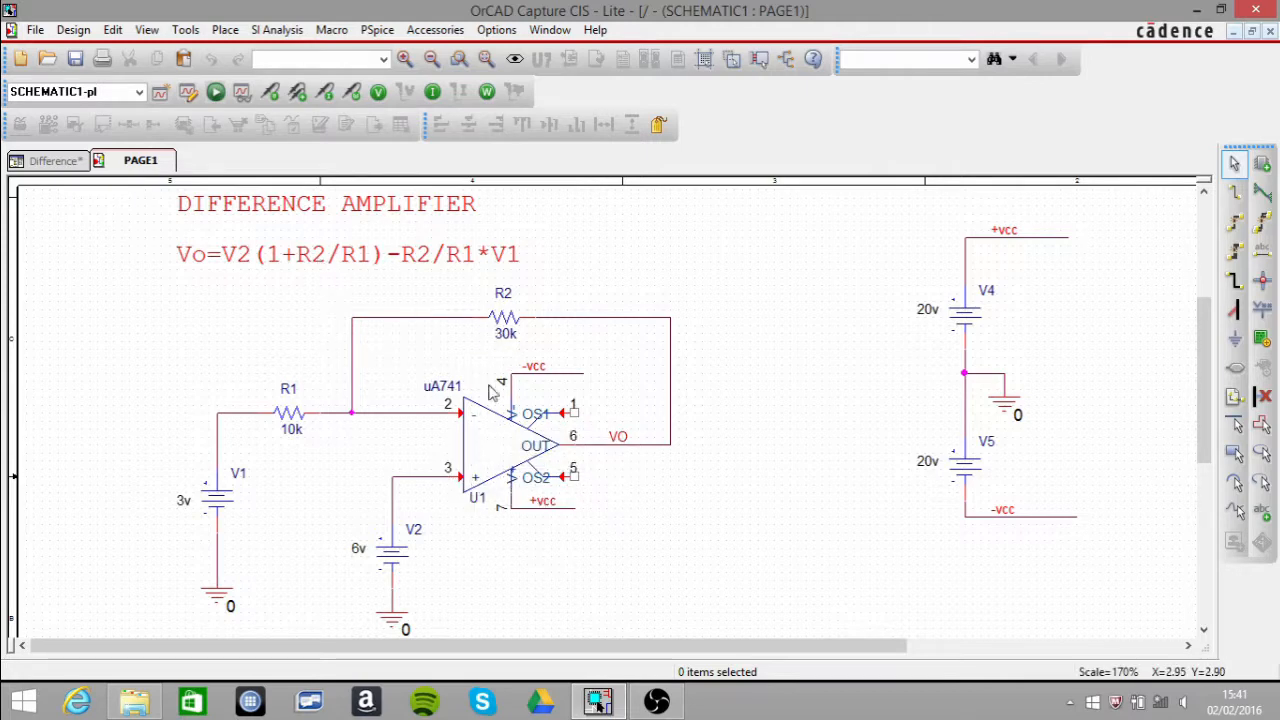
{"action": "mouse_move", "coordinate": [516, 344]}
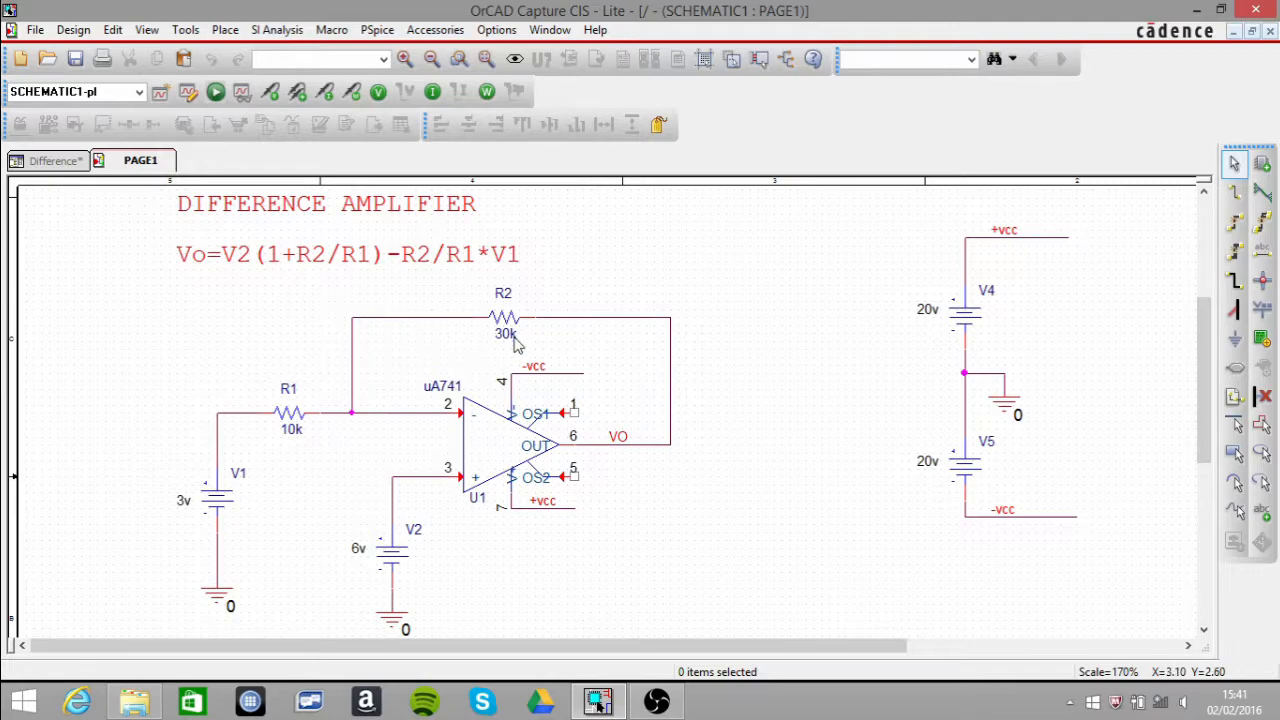
{"action": "mouse_move", "coordinate": [308, 438]}
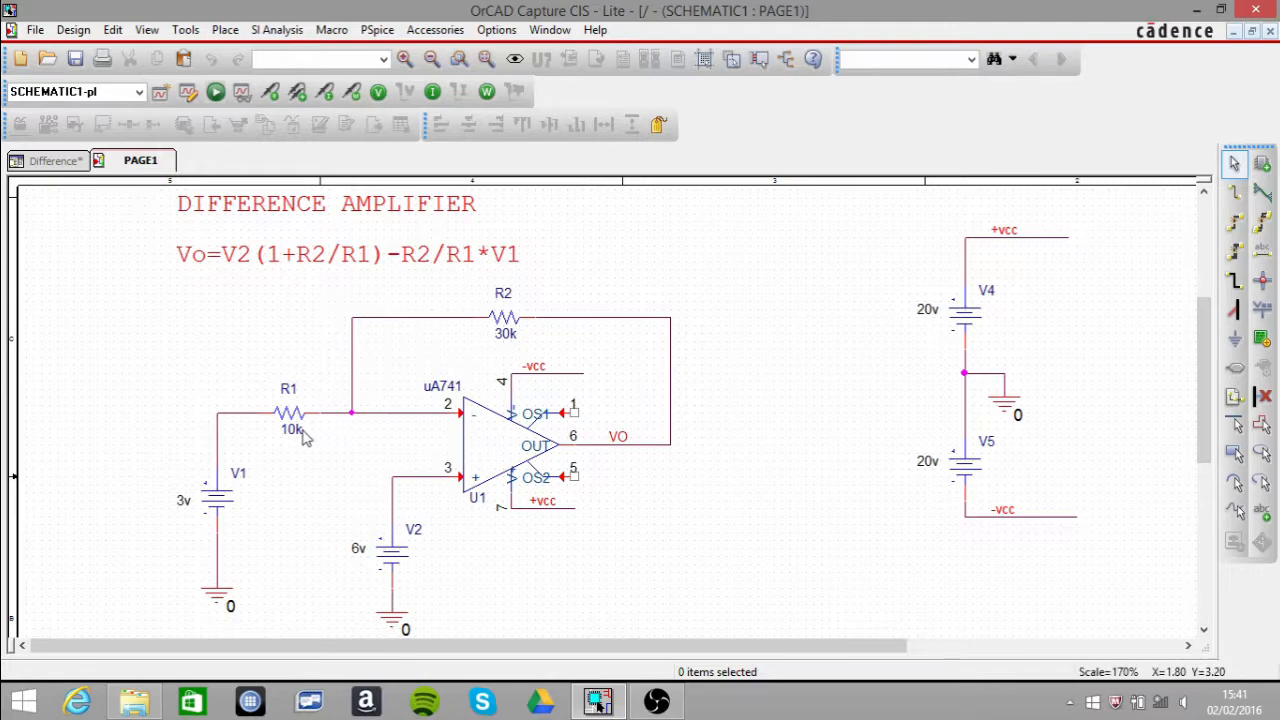
{"action": "mouse_move", "coordinate": [400, 476]}
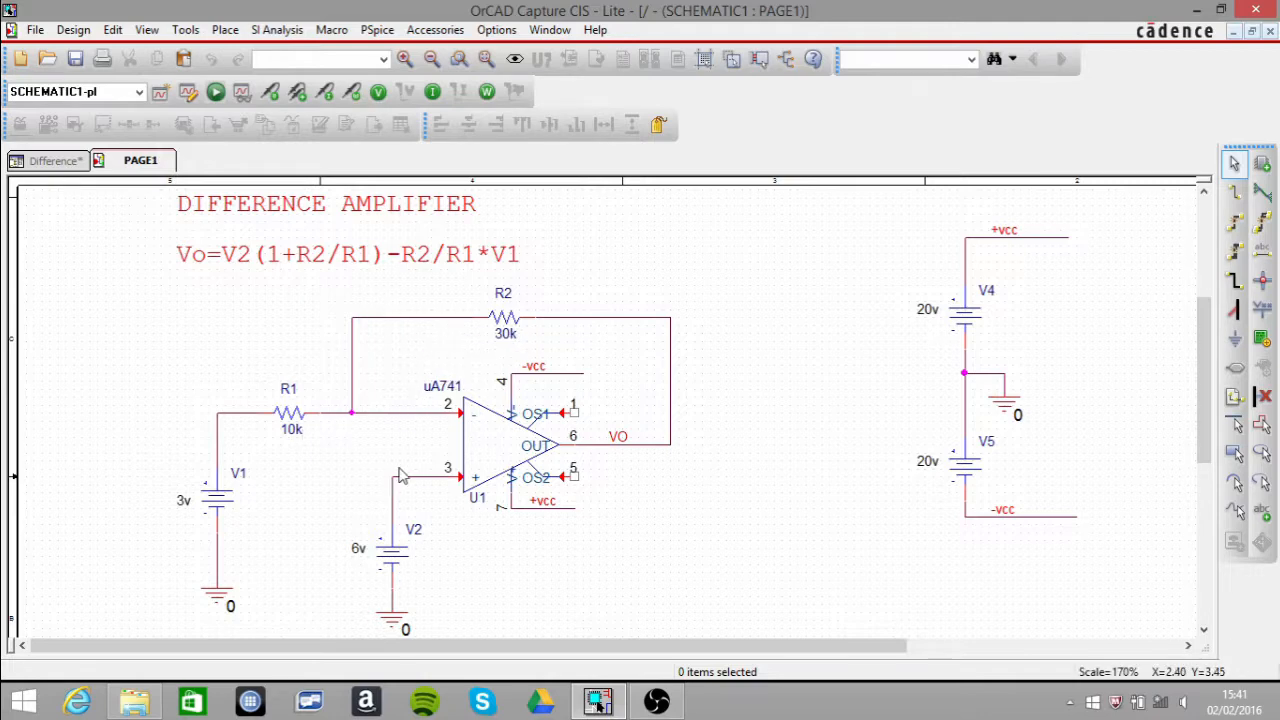
{"action": "mouse_move", "coordinate": [448, 536]}
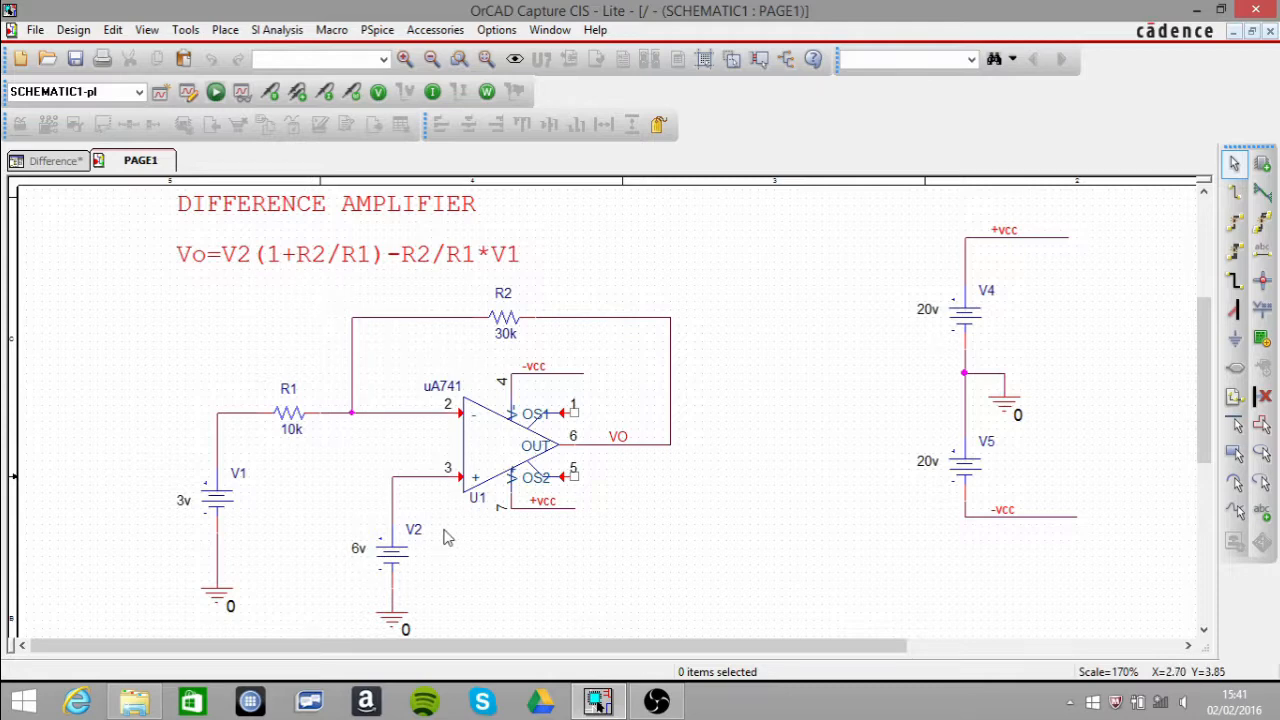
{"action": "mouse_move", "coordinate": [408, 560]}
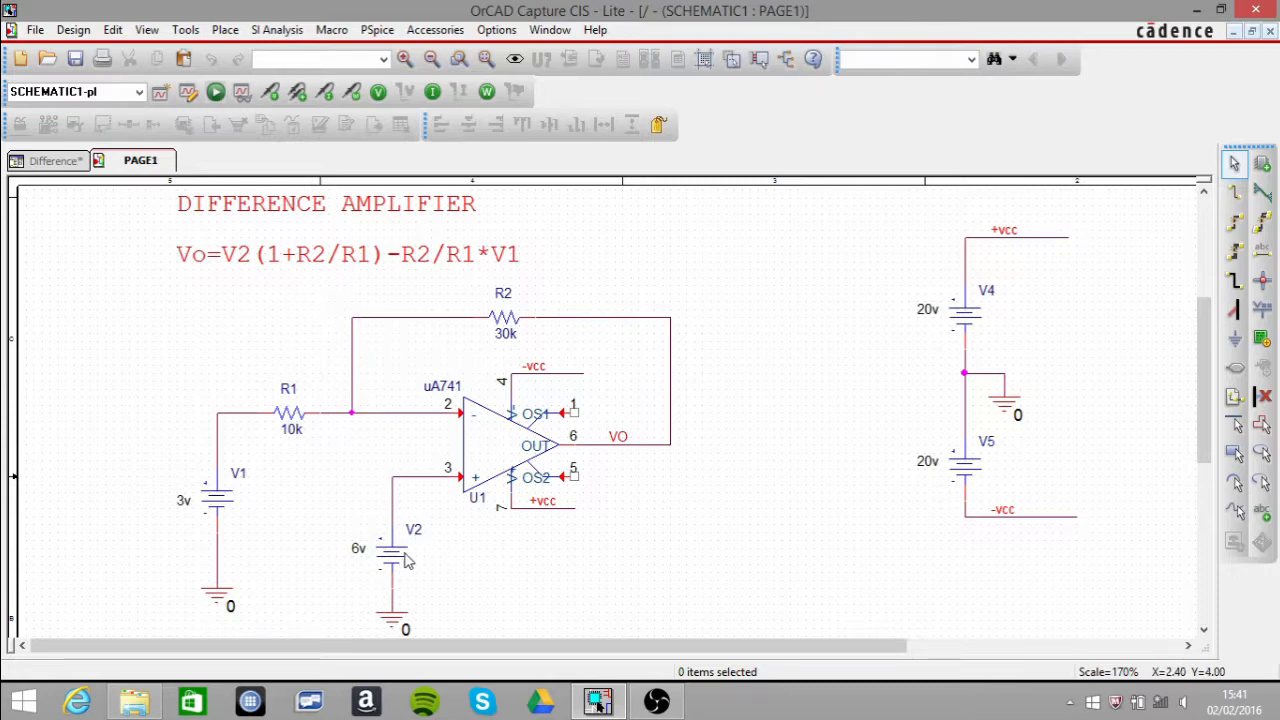
{"action": "mouse_move", "coordinate": [378, 514]}
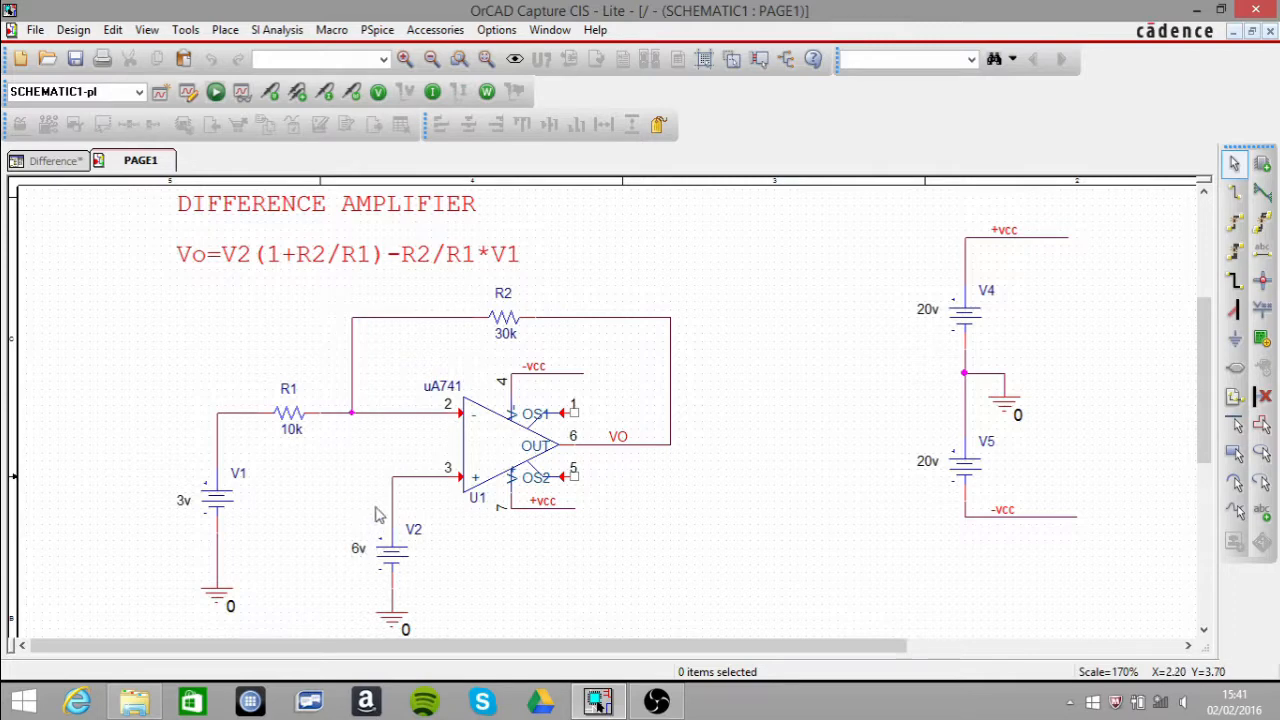
{"action": "mouse_move", "coordinate": [436, 260]}
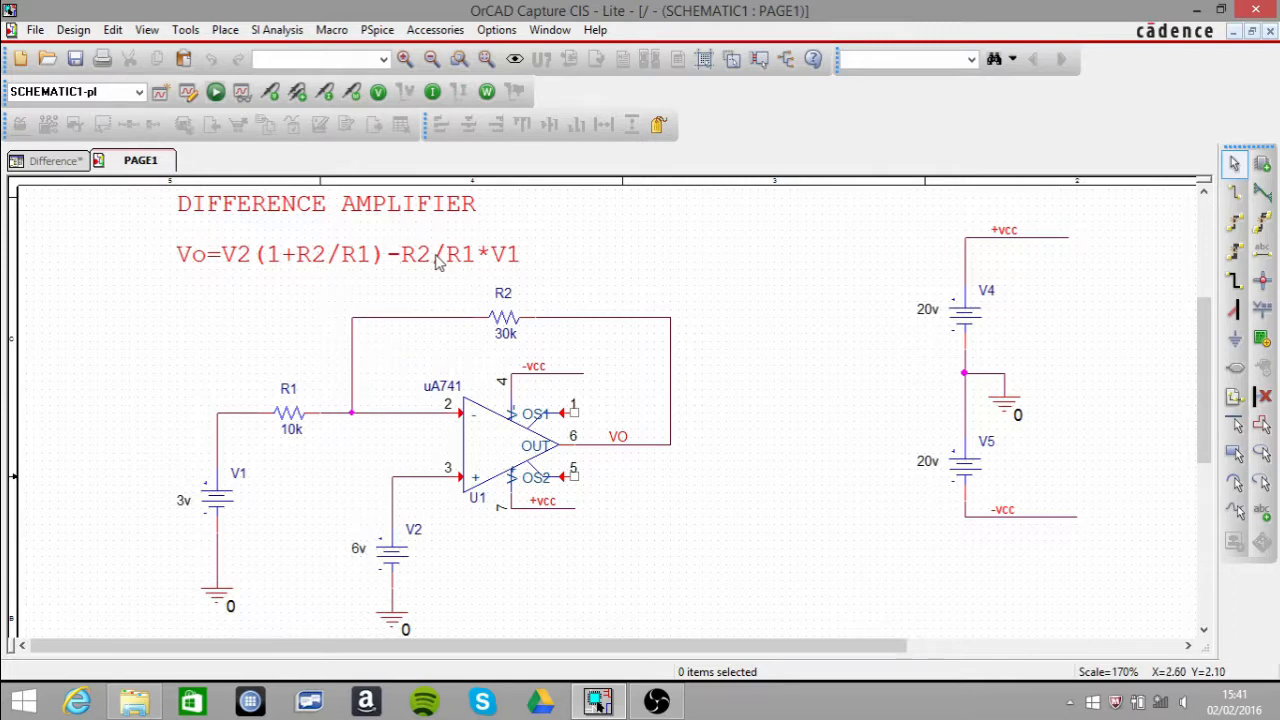
{"action": "mouse_move", "coordinate": [248, 424]}
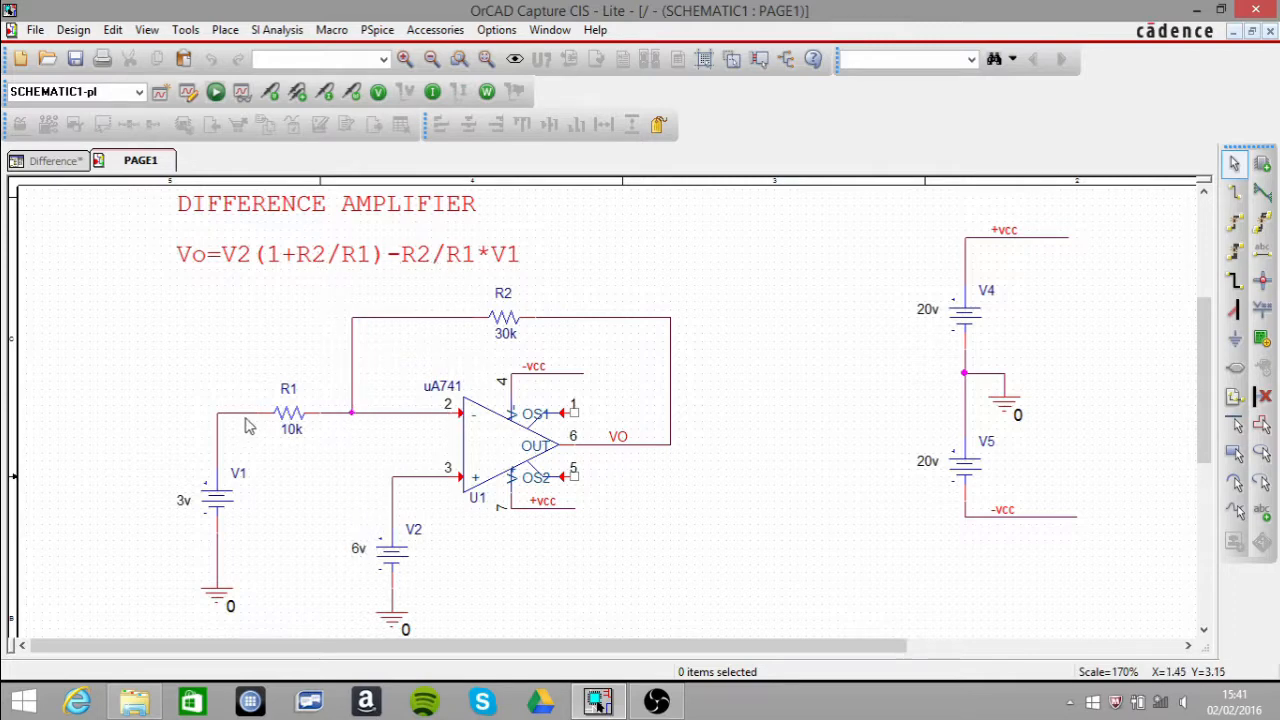
{"action": "mouse_move", "coordinate": [204, 516]}
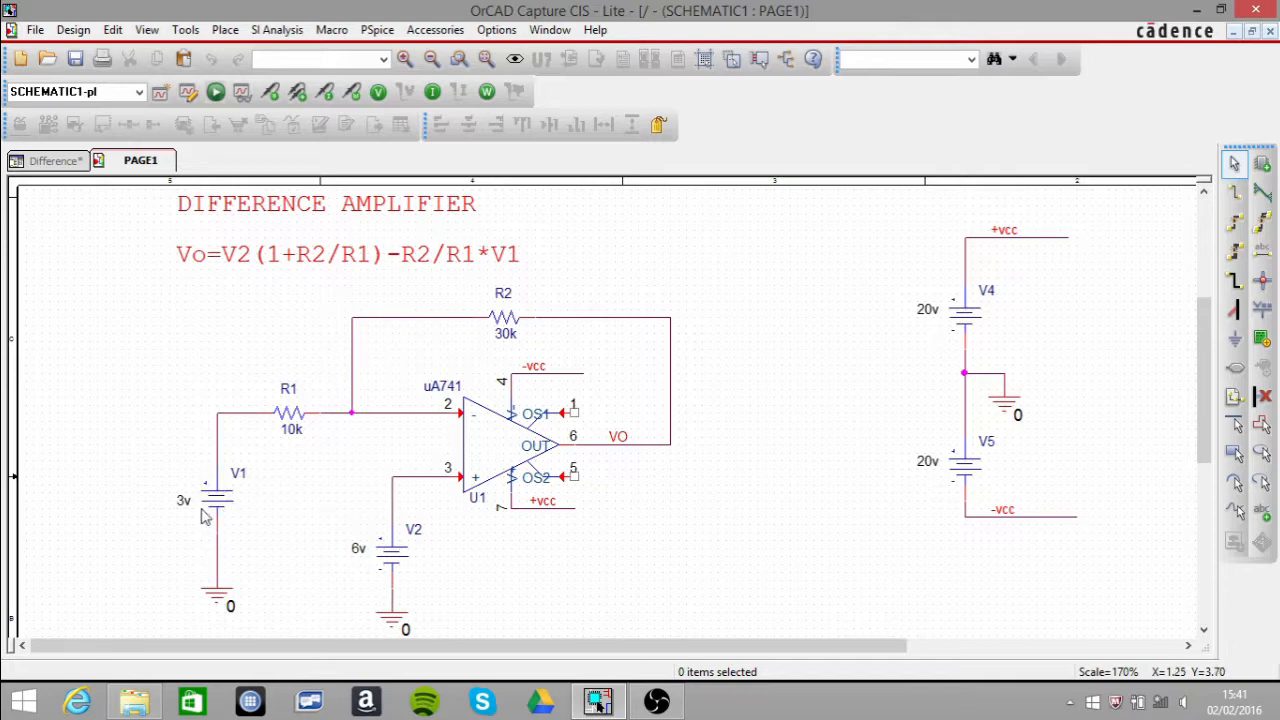
{"action": "mouse_move", "coordinate": [474, 424]}
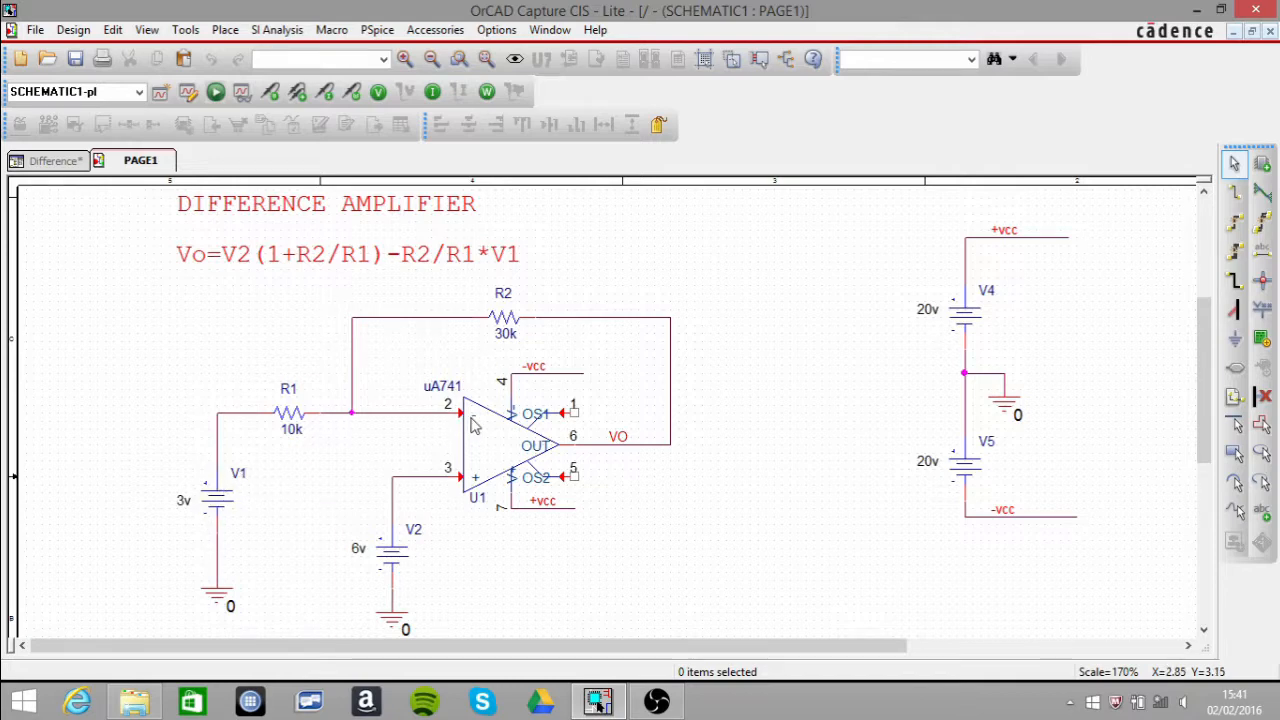
{"action": "mouse_move", "coordinate": [412, 272]}
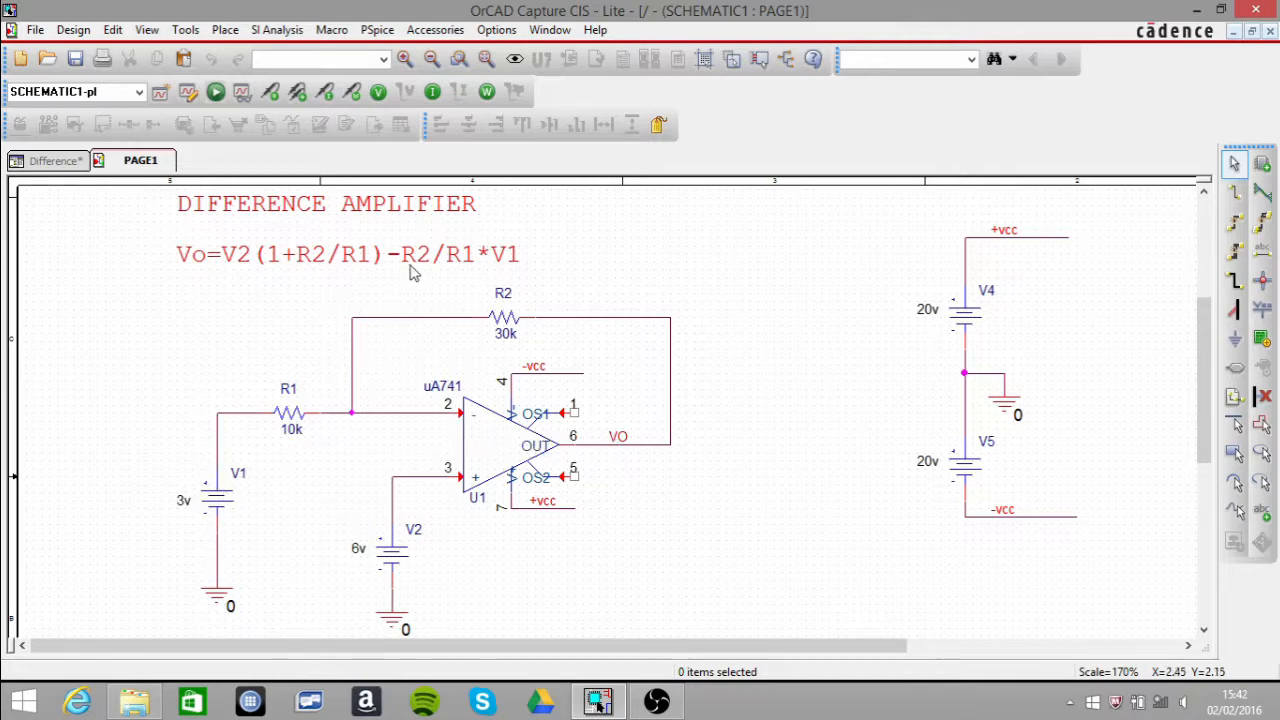
{"action": "mouse_move", "coordinate": [472, 428]}
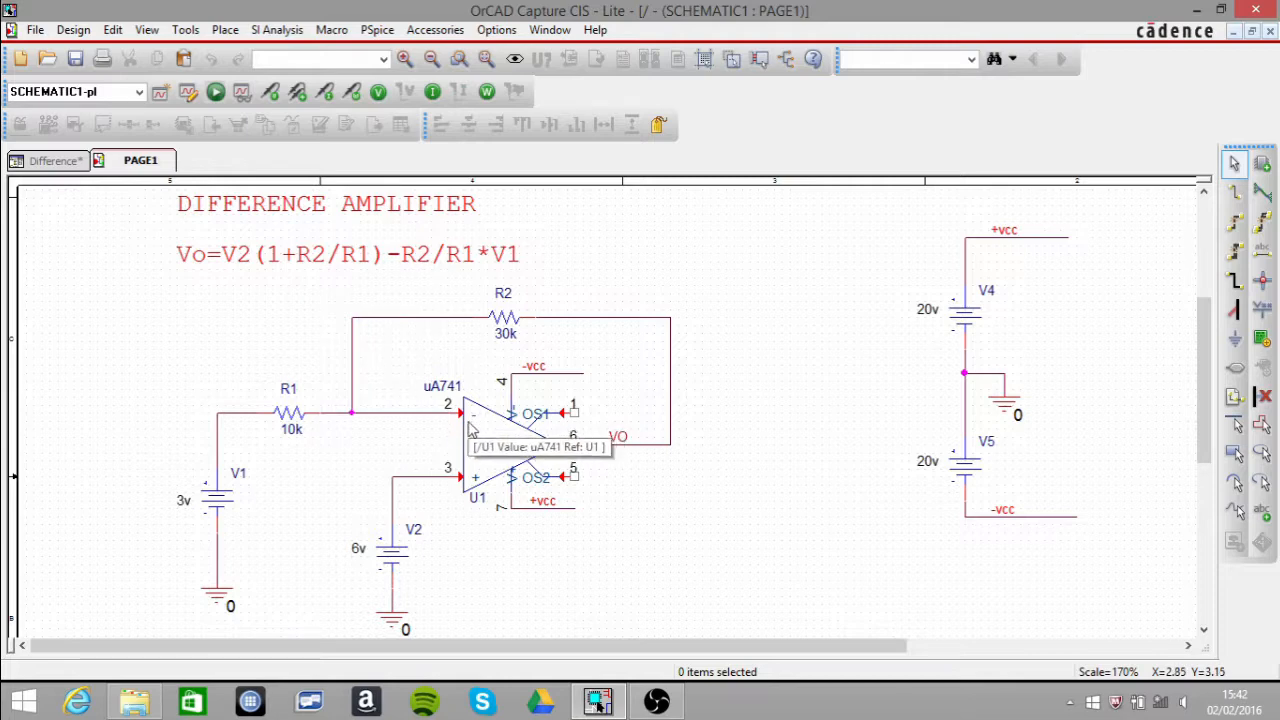
{"action": "mouse_move", "coordinate": [460, 272]}
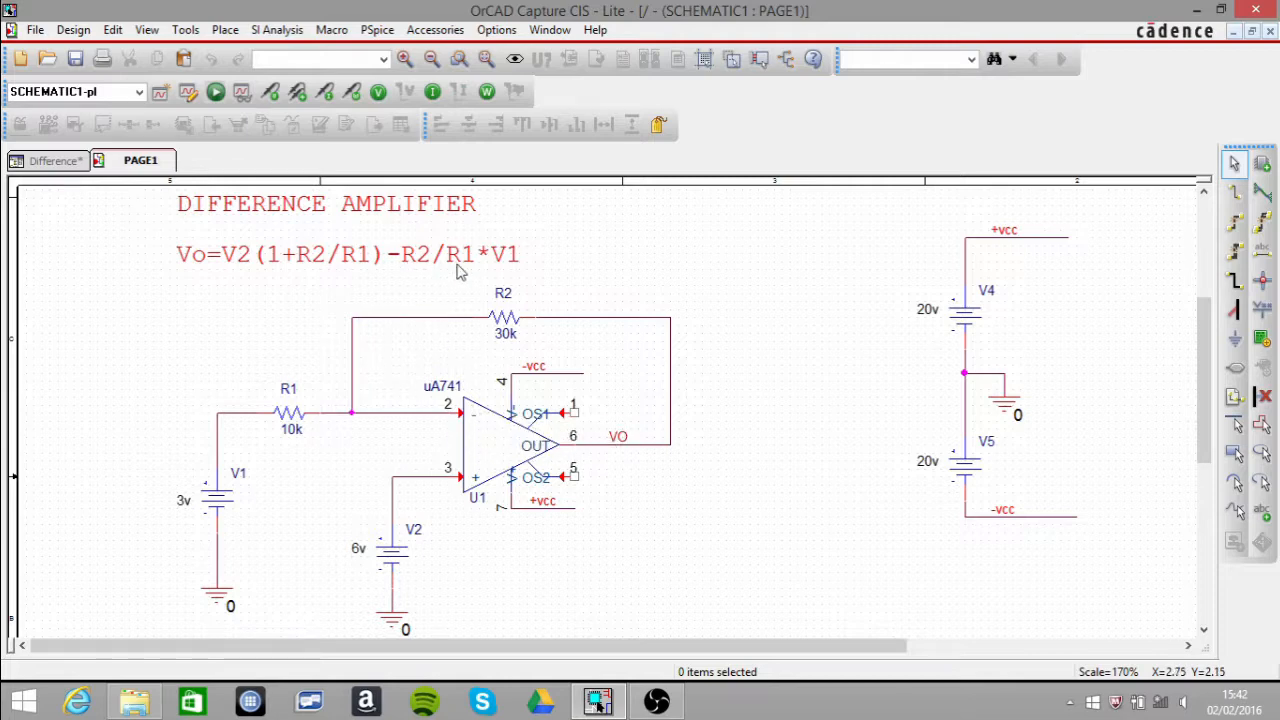
{"action": "mouse_move", "coordinate": [510, 342]}
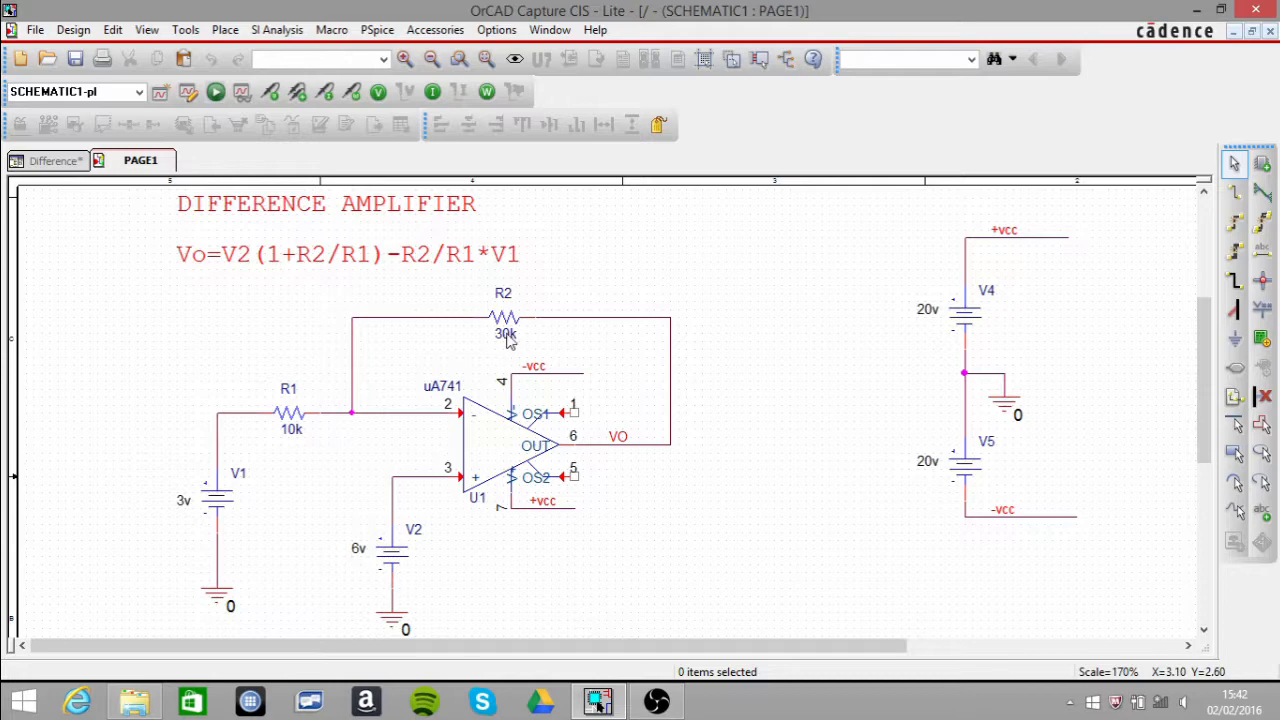
{"action": "mouse_move", "coordinate": [416, 276]}
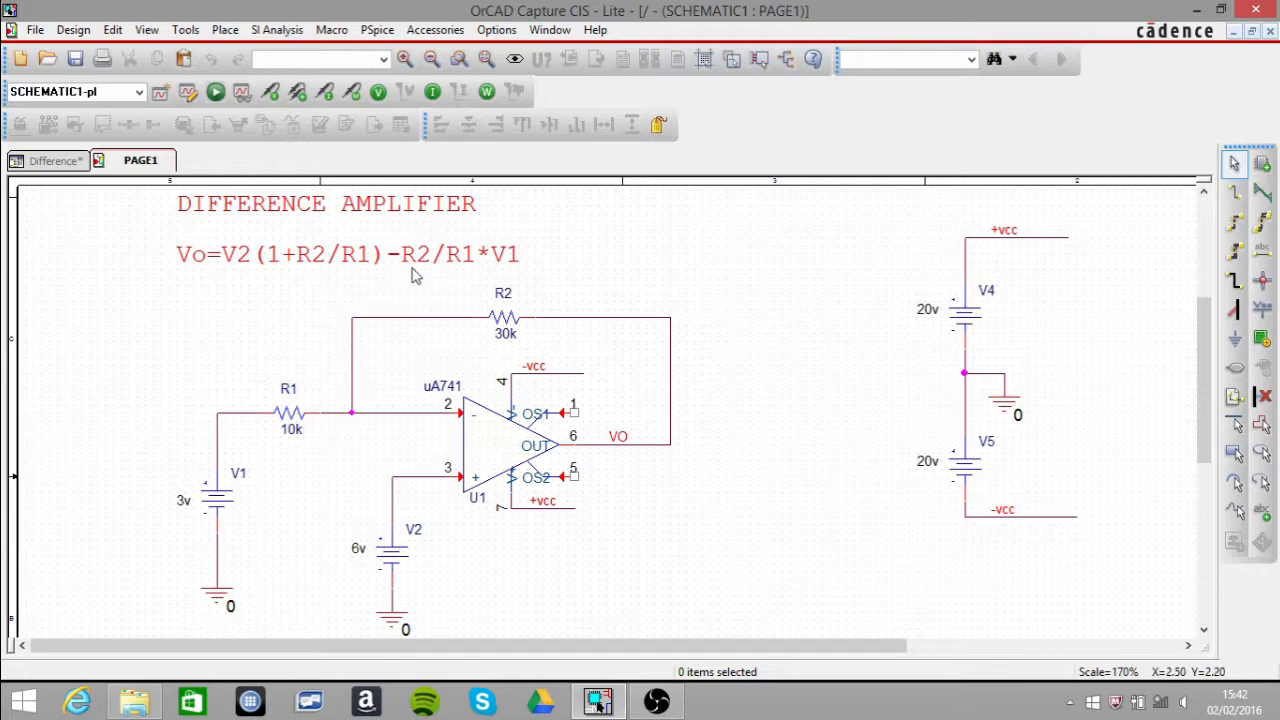
{"action": "mouse_move", "coordinate": [484, 266]}
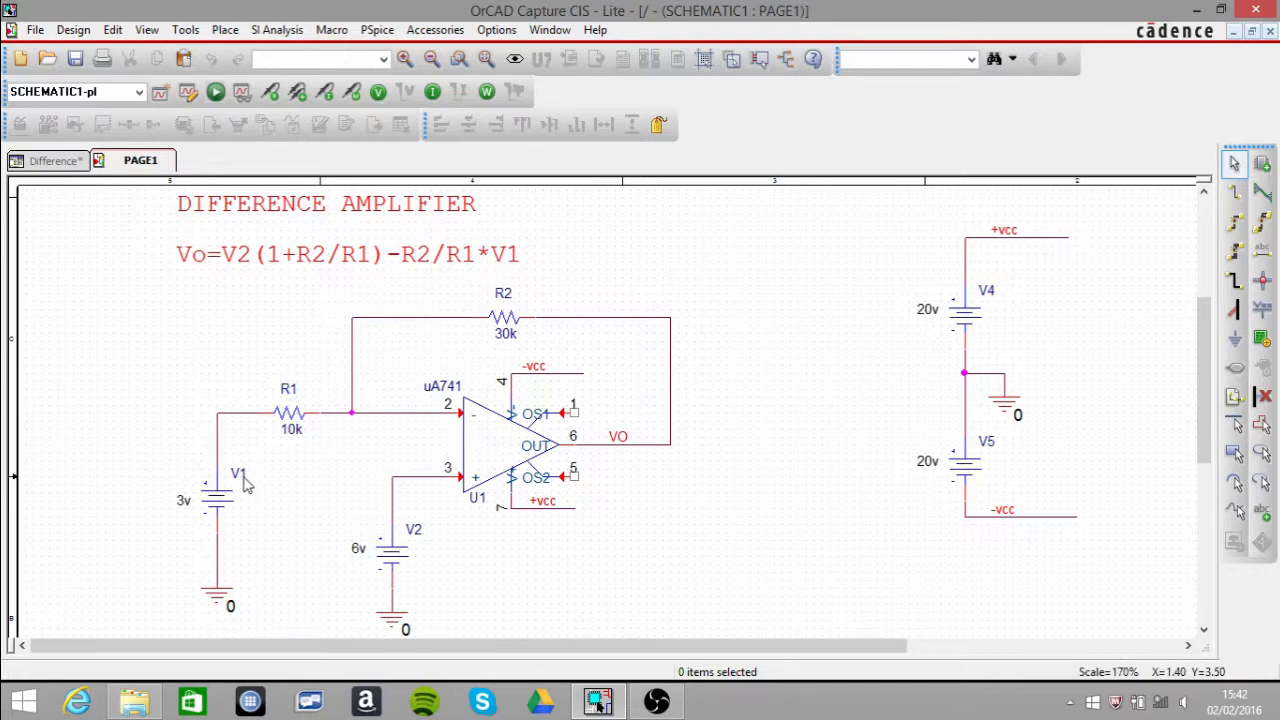
{"action": "mouse_move", "coordinate": [184, 516]}
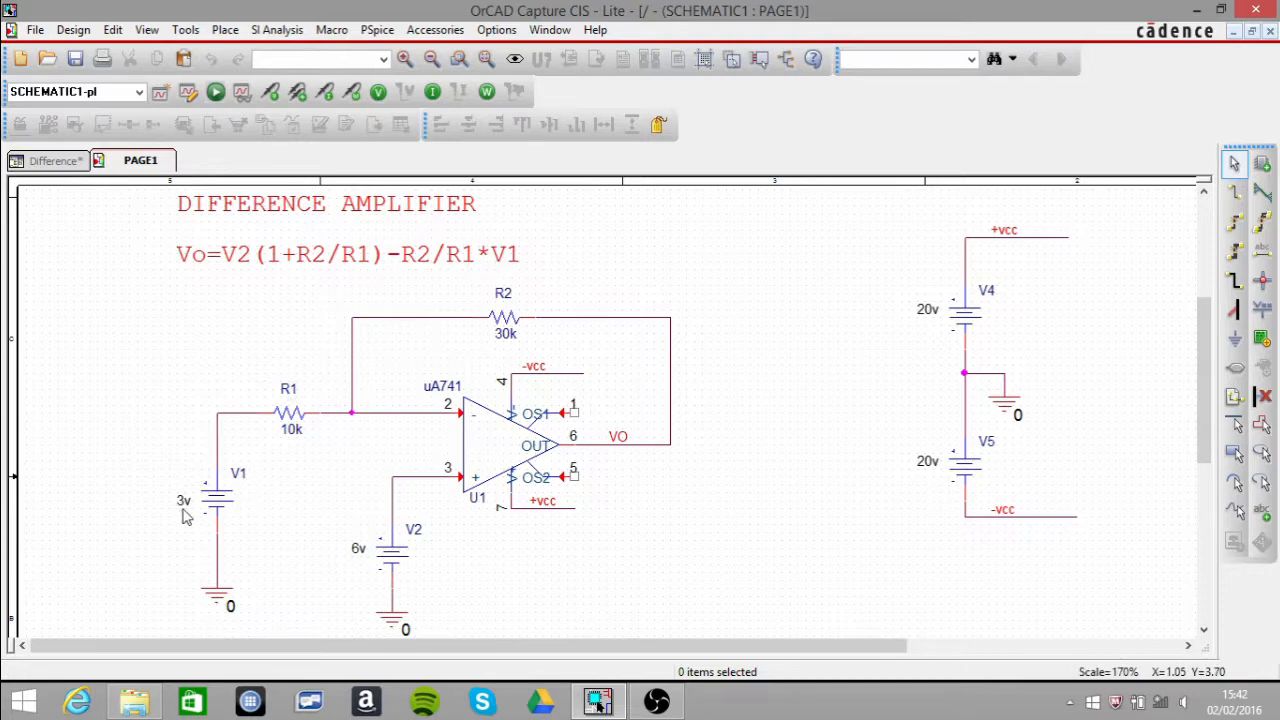
{"action": "mouse_move", "coordinate": [200, 488]}
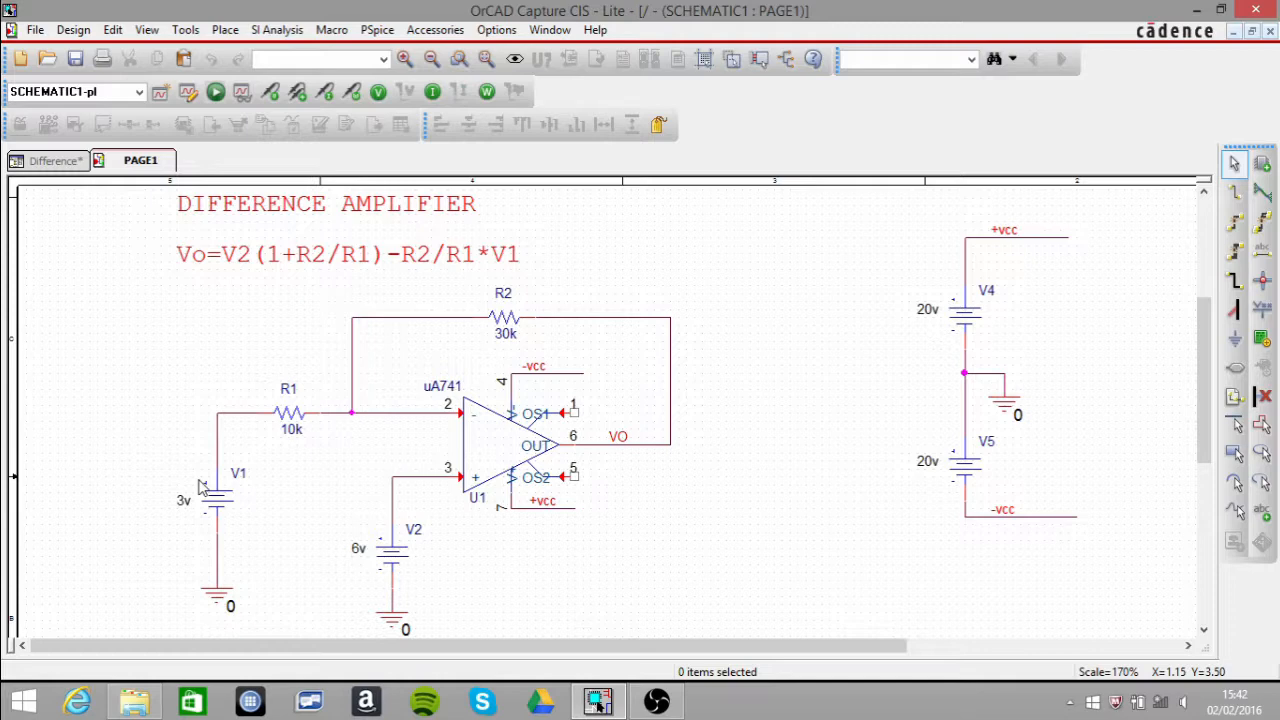
{"action": "mouse_move", "coordinate": [256, 268]}
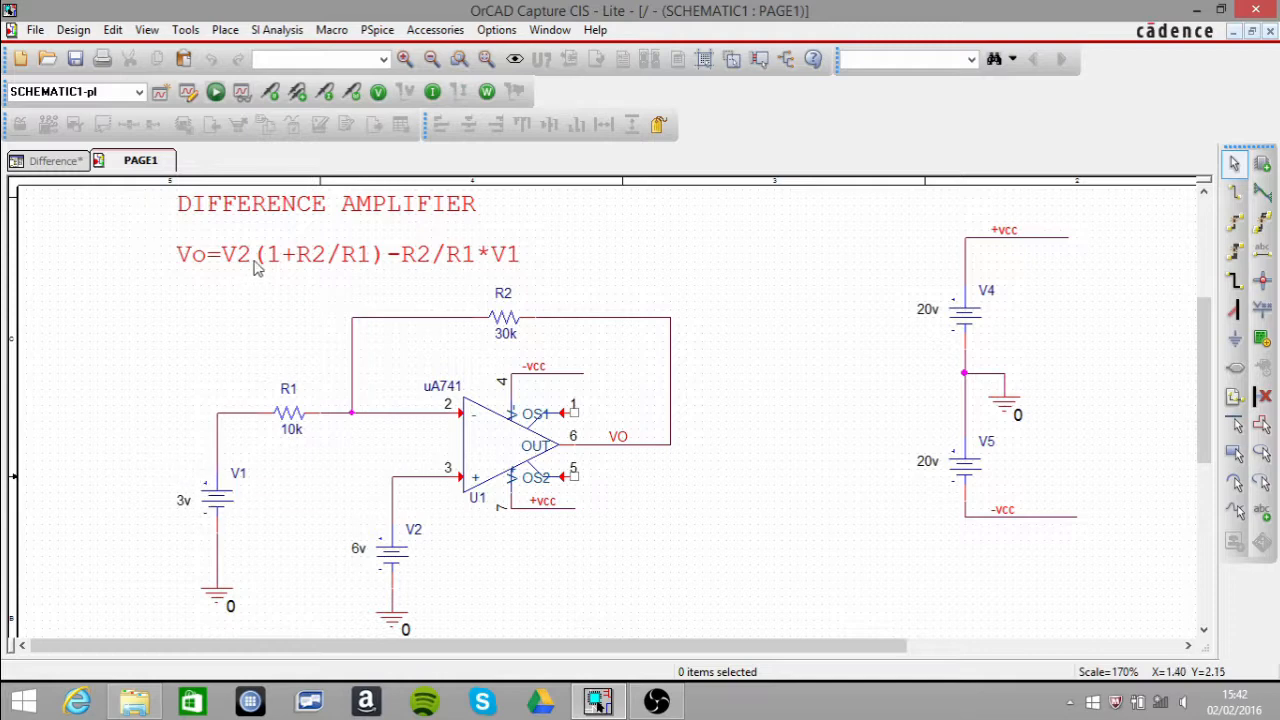
{"action": "mouse_move", "coordinate": [360, 272]}
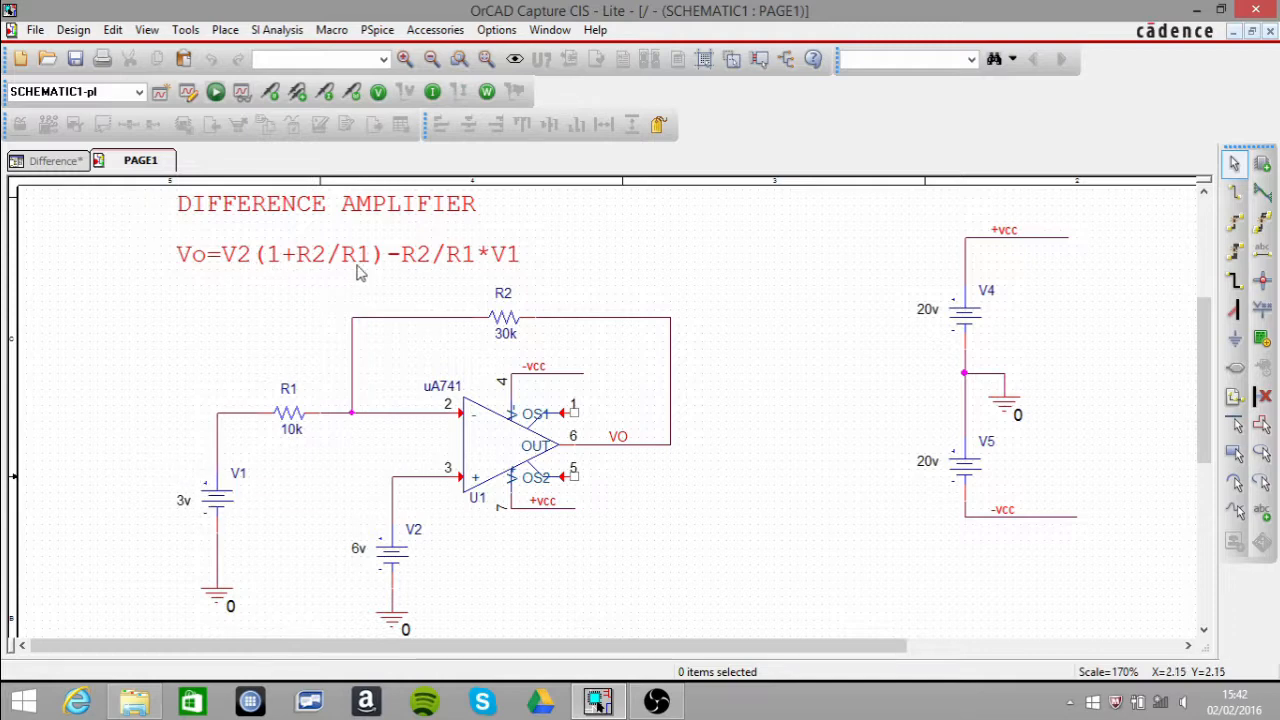
{"action": "mouse_move", "coordinate": [400, 264]}
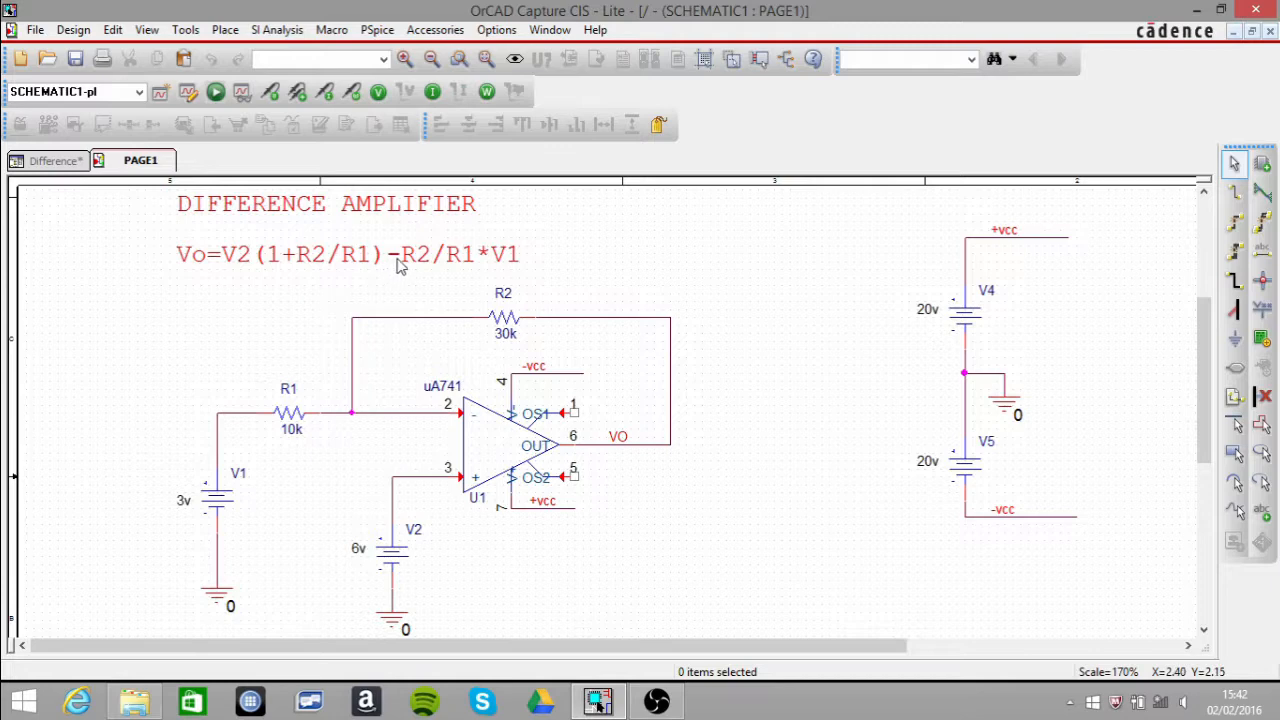
{"action": "mouse_move", "coordinate": [478, 272]}
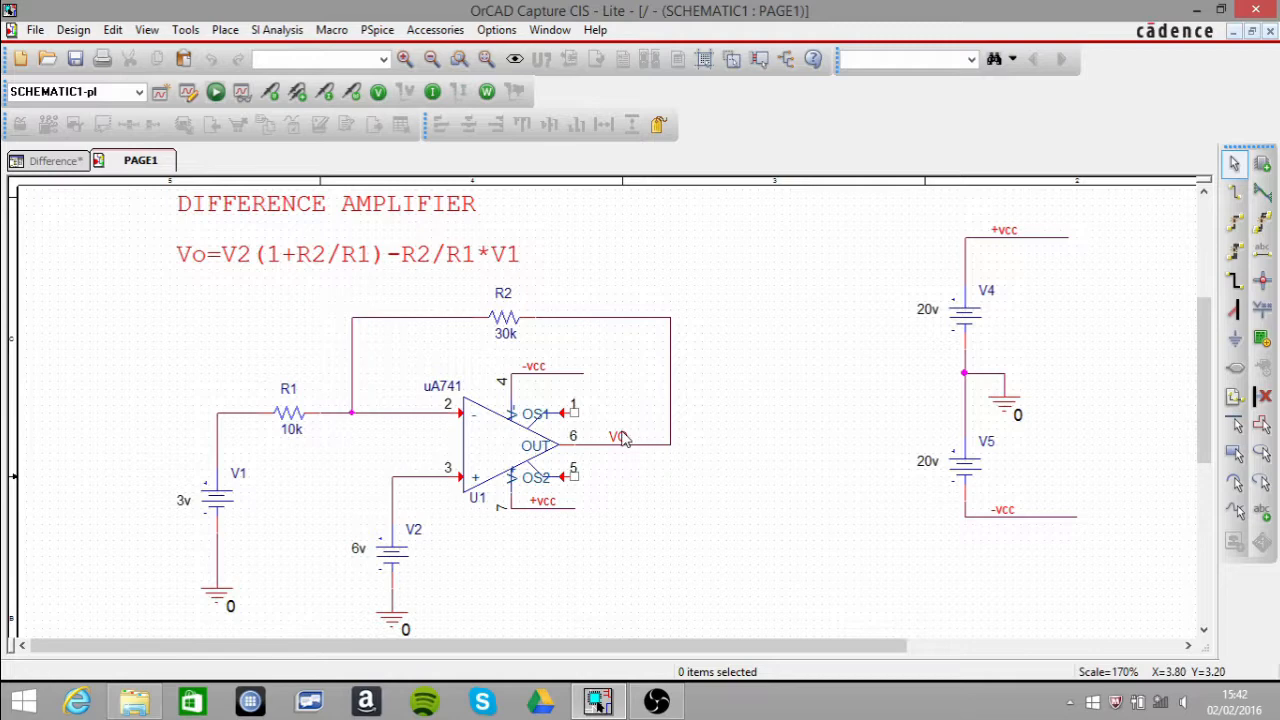
Display bias voltages on every node, showing 15.000V at the op-amp output.
{"action": "left_click", "coordinate": [378, 92]}
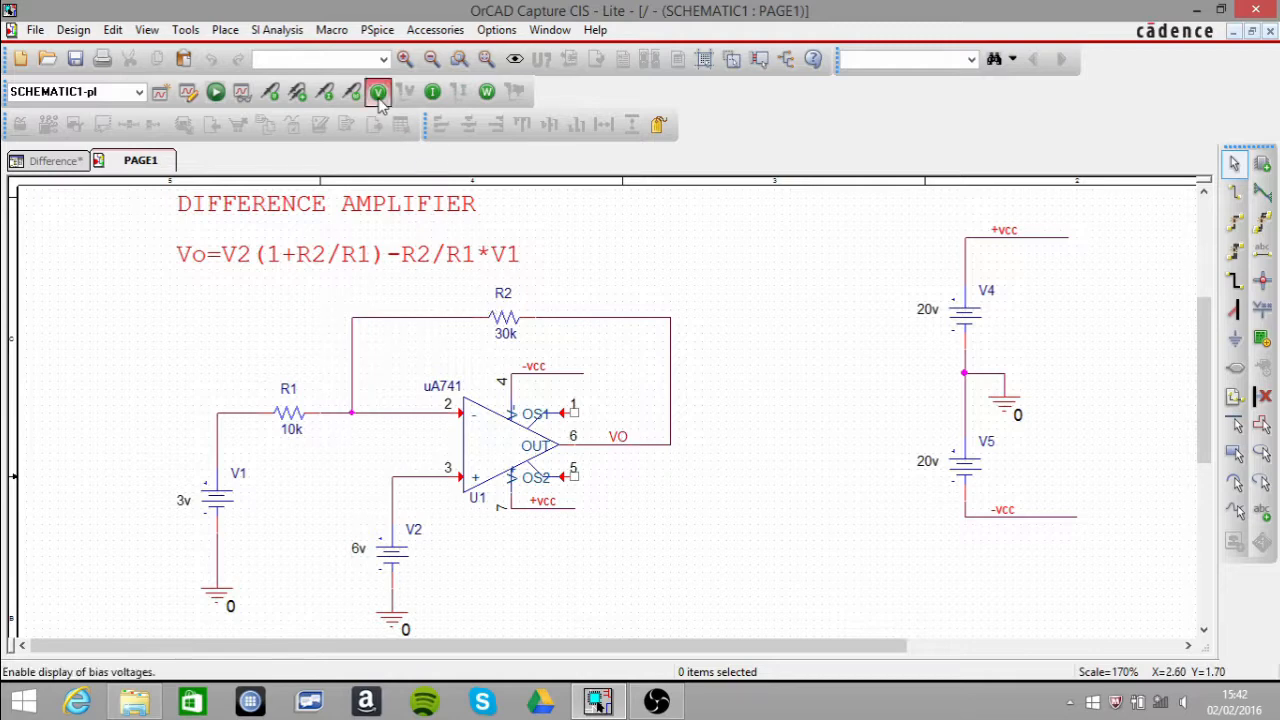
{"action": "left_click", "coordinate": [378, 92]}
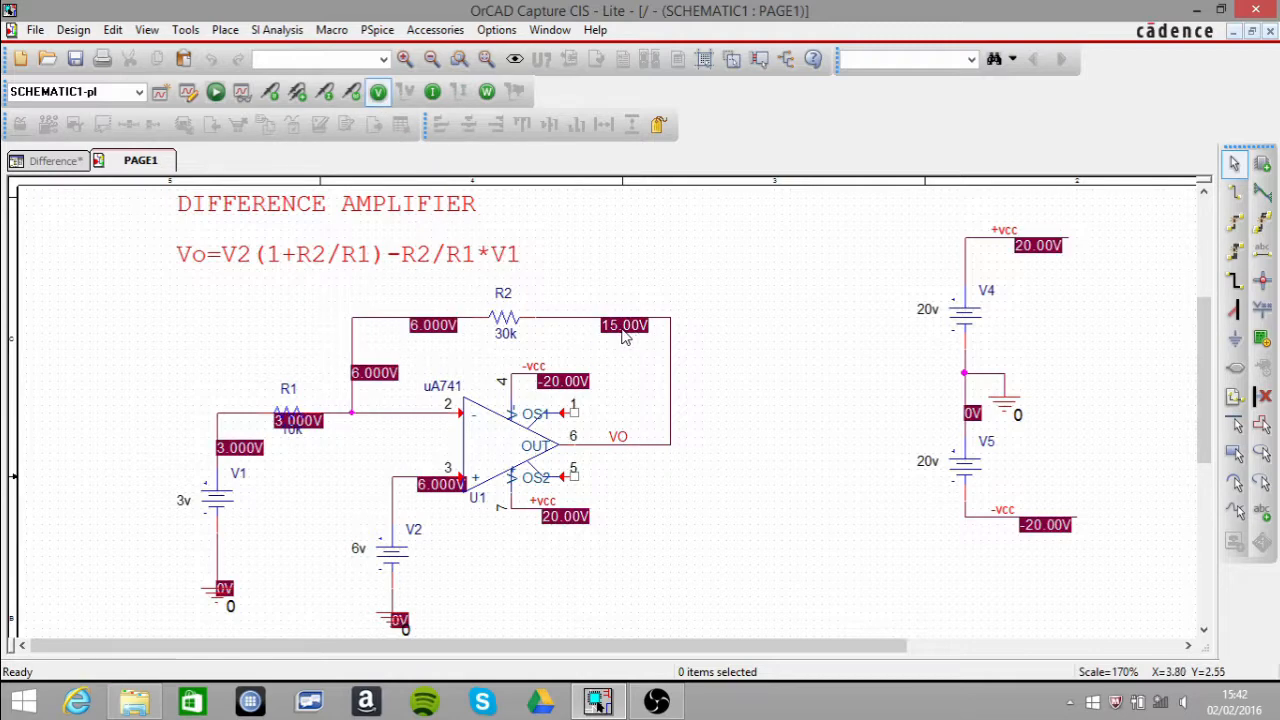
{"action": "mouse_move", "coordinate": [646, 392]}
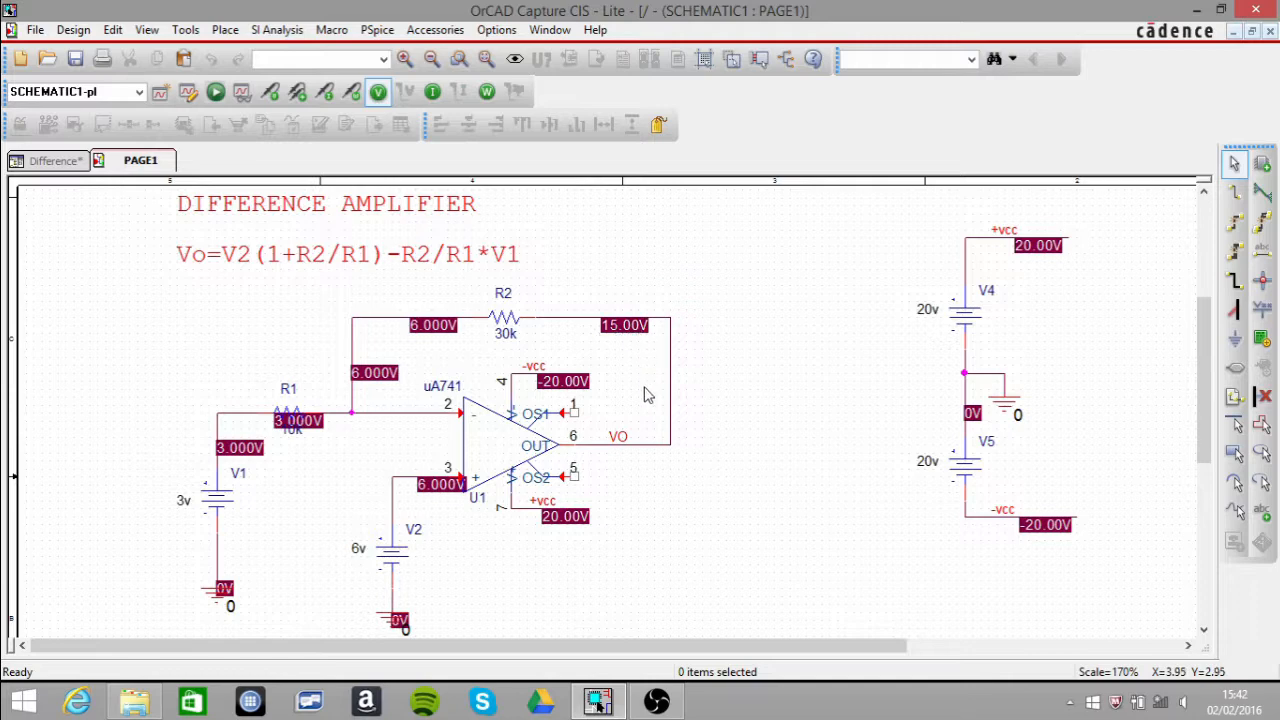
{"action": "mouse_move", "coordinate": [656, 410]}
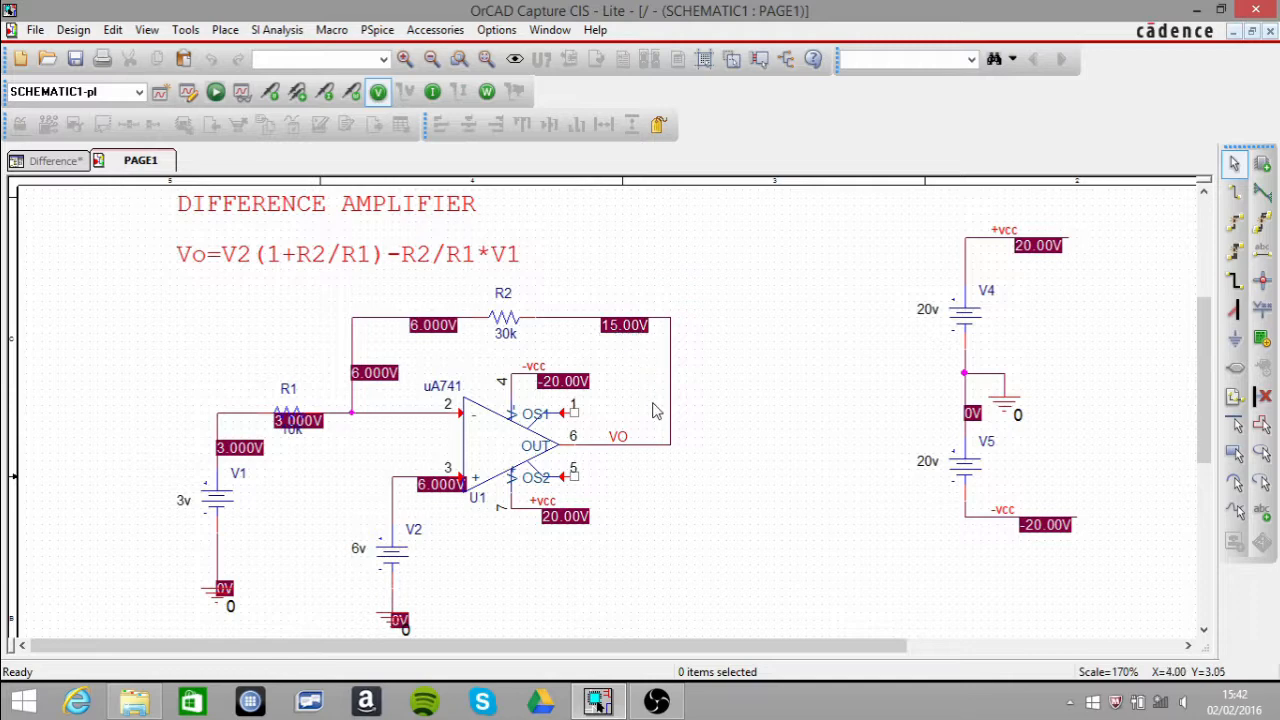
{"action": "mouse_move", "coordinate": [218, 220]}
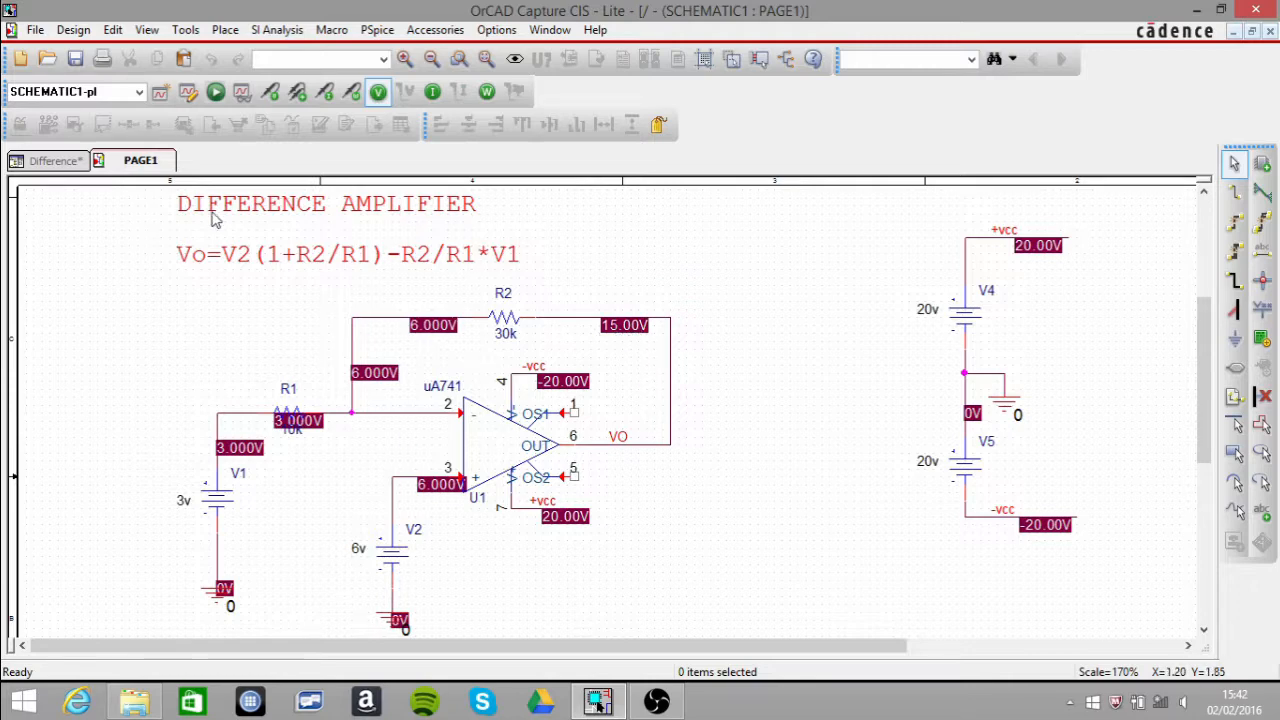
{"action": "mouse_move", "coordinate": [448, 458]}
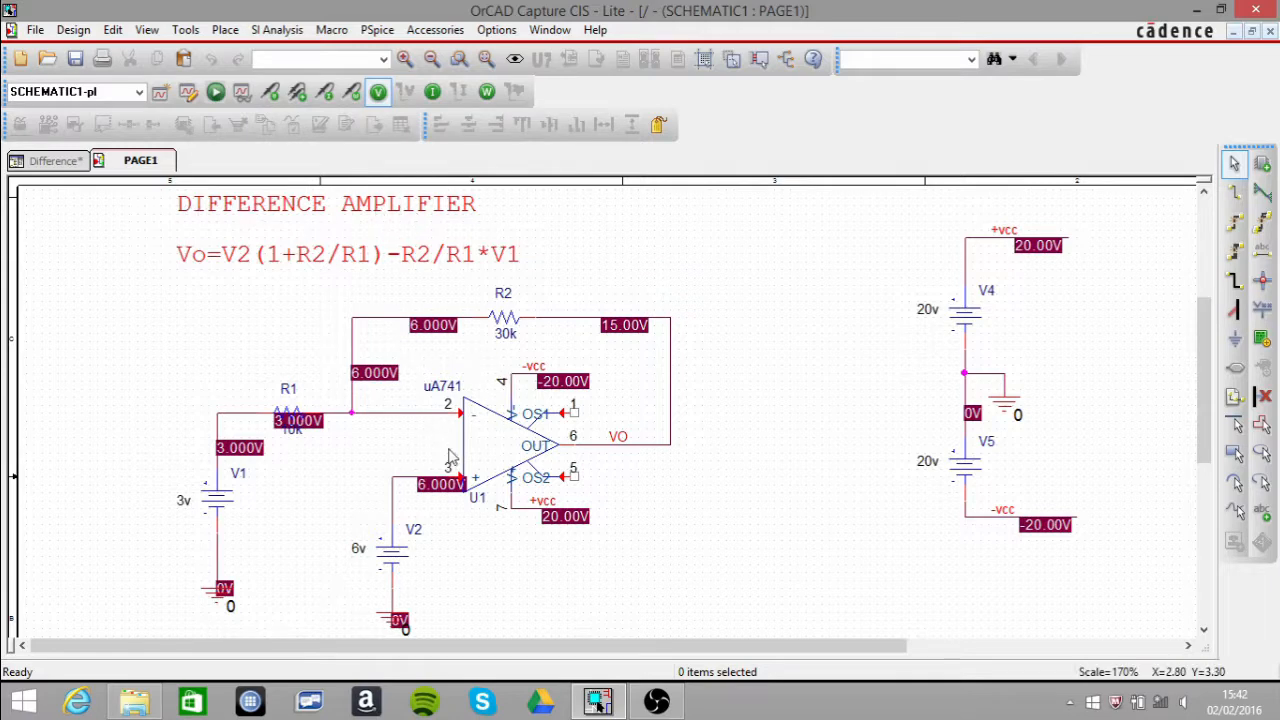